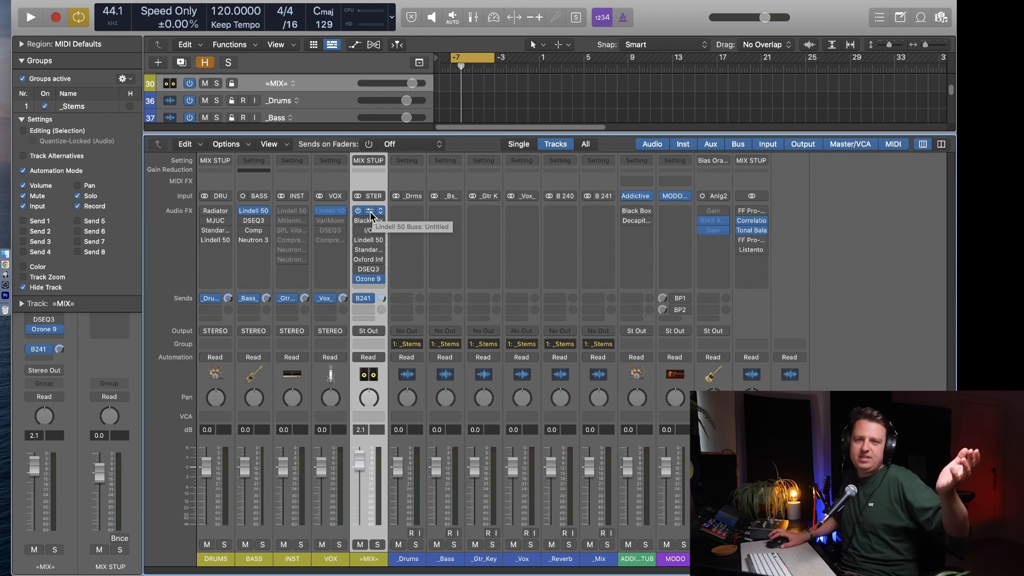
# Open the Lindell 50 Buss plugin from the =MIX= channel strip's insert slot.
pyautogui.click(368, 210)
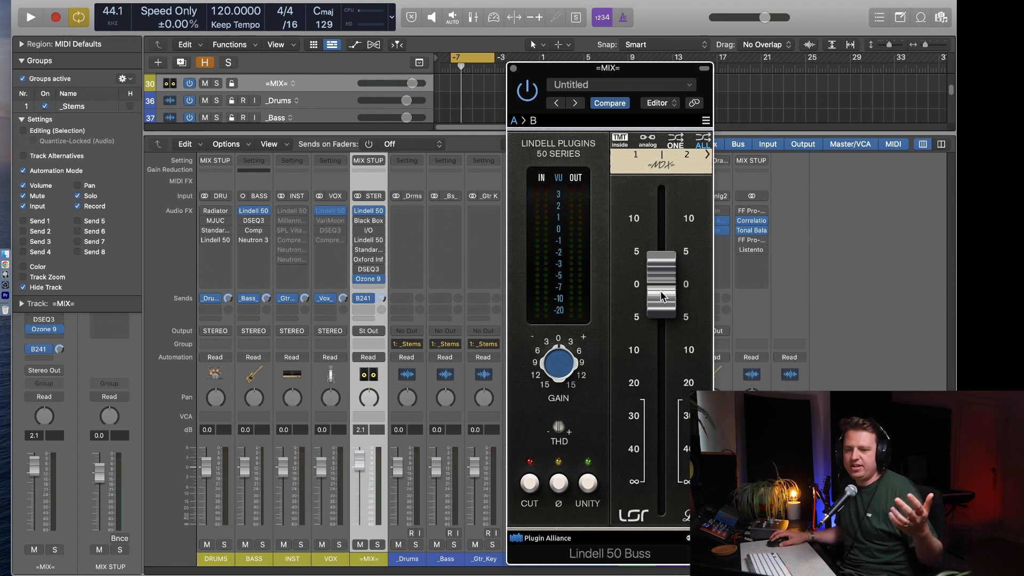
# Open the Black Box HG-2 saturation plugin from the =MIX= strip's insert slot.
pyautogui.moveTo(659, 284); pyautogui.dragTo(659, 329)
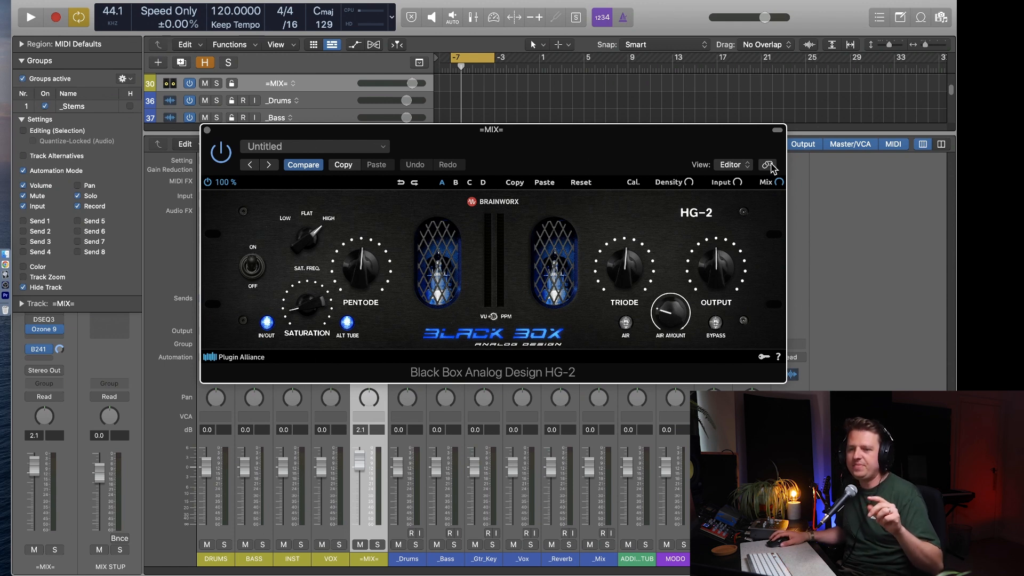
pyautogui.moveTo(541, 257)
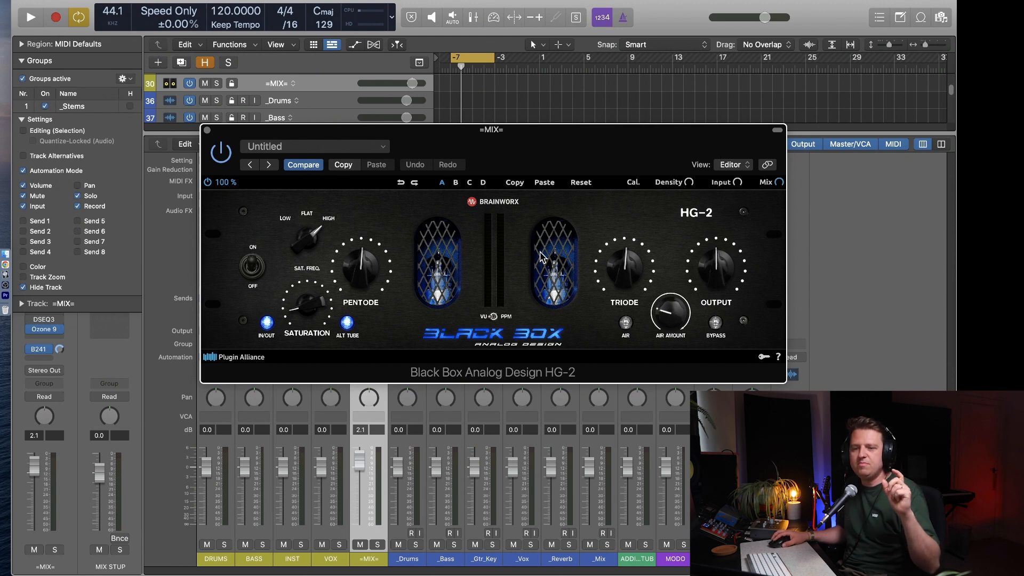
pyautogui.moveTo(411, 292)
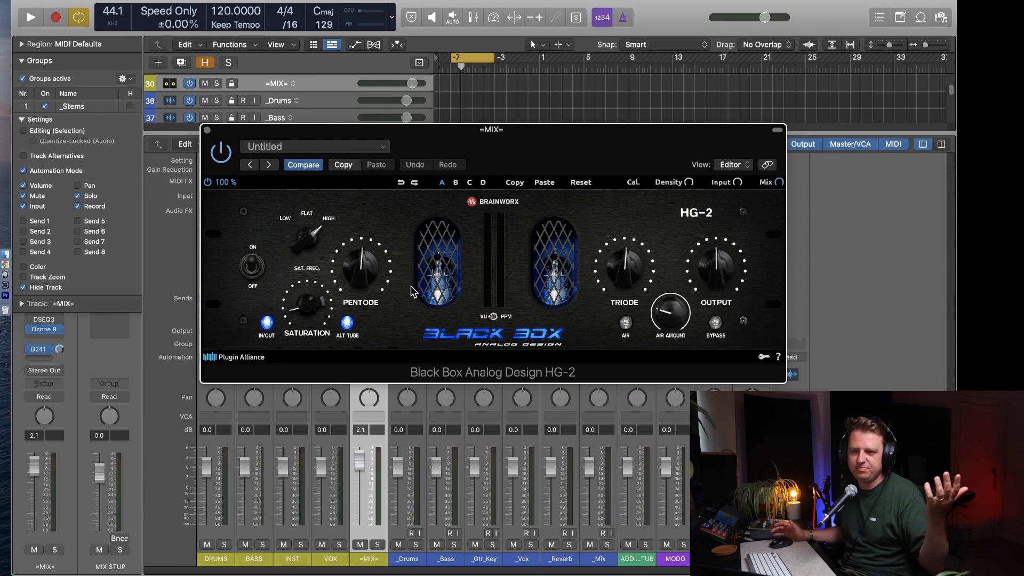
pyautogui.moveTo(586, 137)
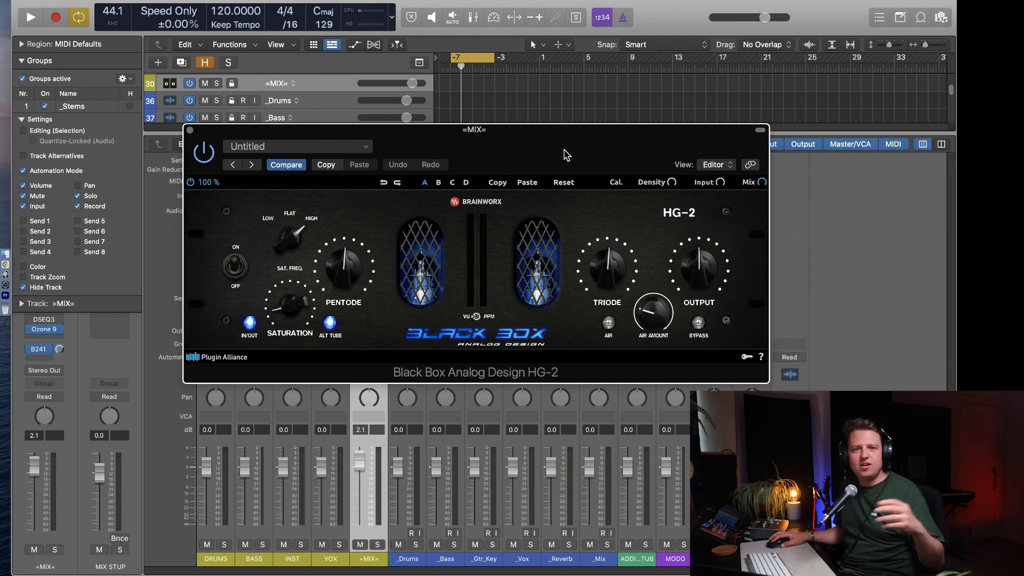
pyautogui.moveTo(556, 149)
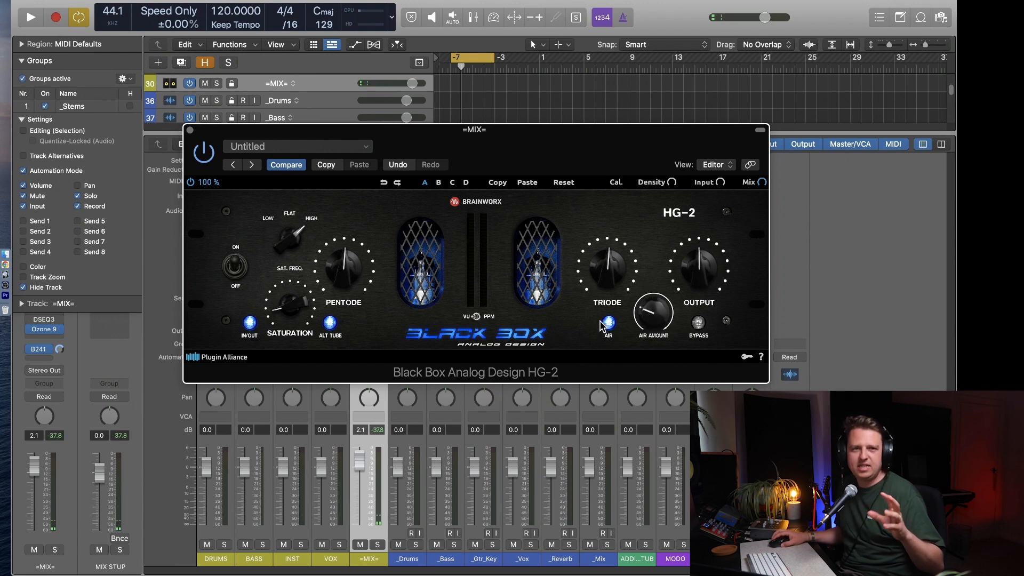
# Switch the HG-2 Air boost off, then open the =MIX= bus hardware I/O insert (out 3-4, in 1-2).
pyautogui.click(606, 323)
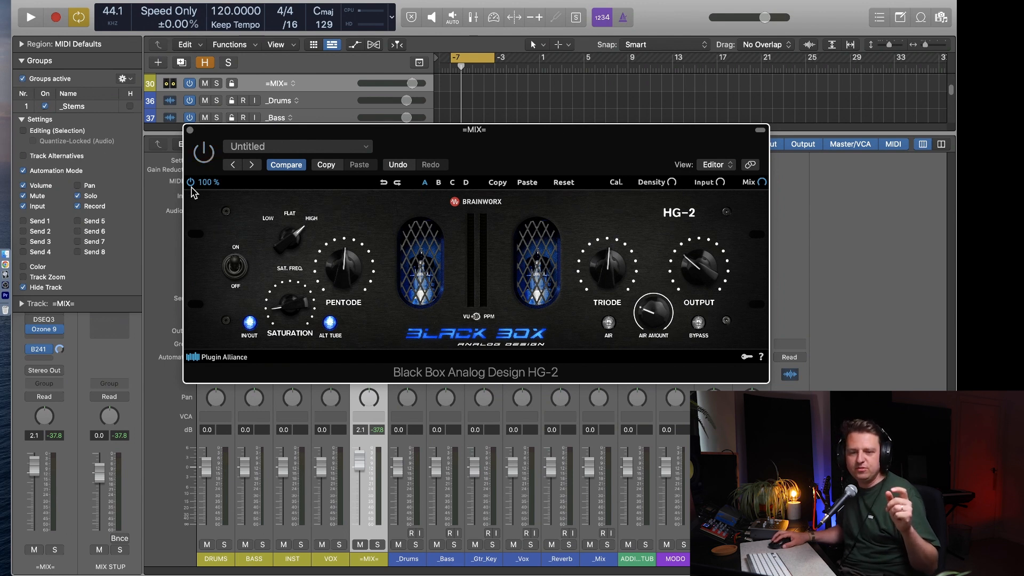
pyautogui.click(189, 181)
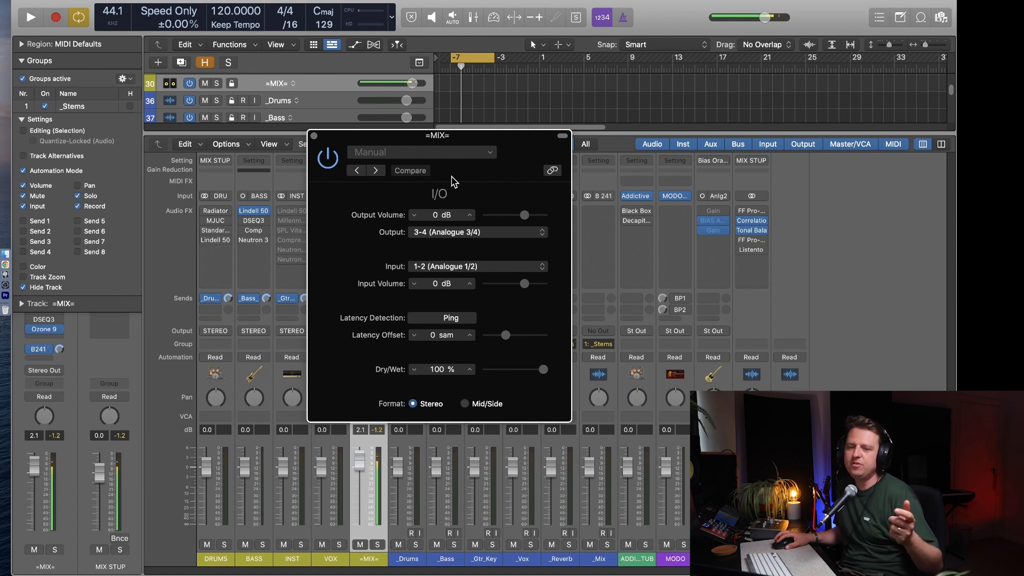
pyautogui.moveTo(521, 163)
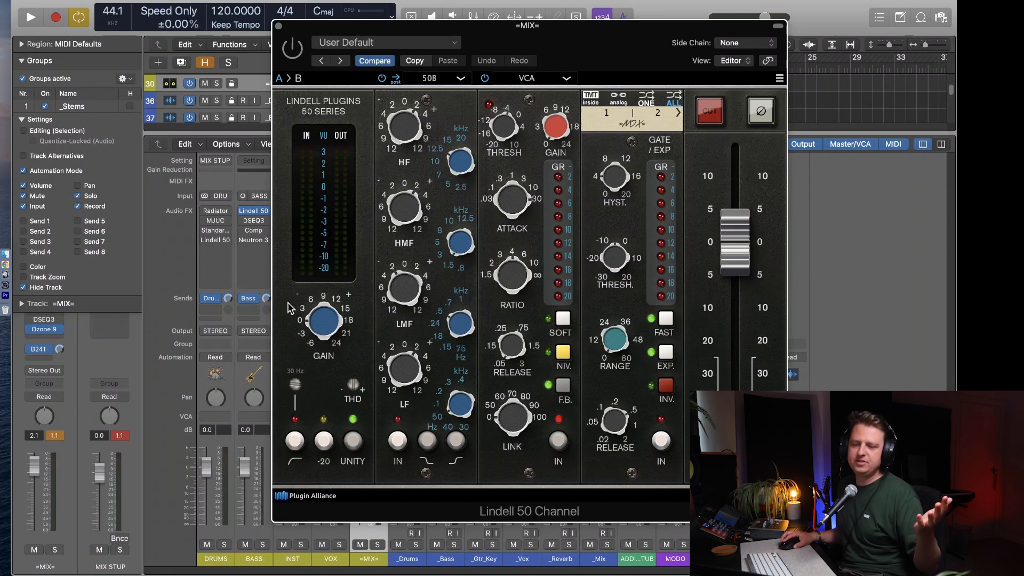
pyautogui.moveTo(514, 268)
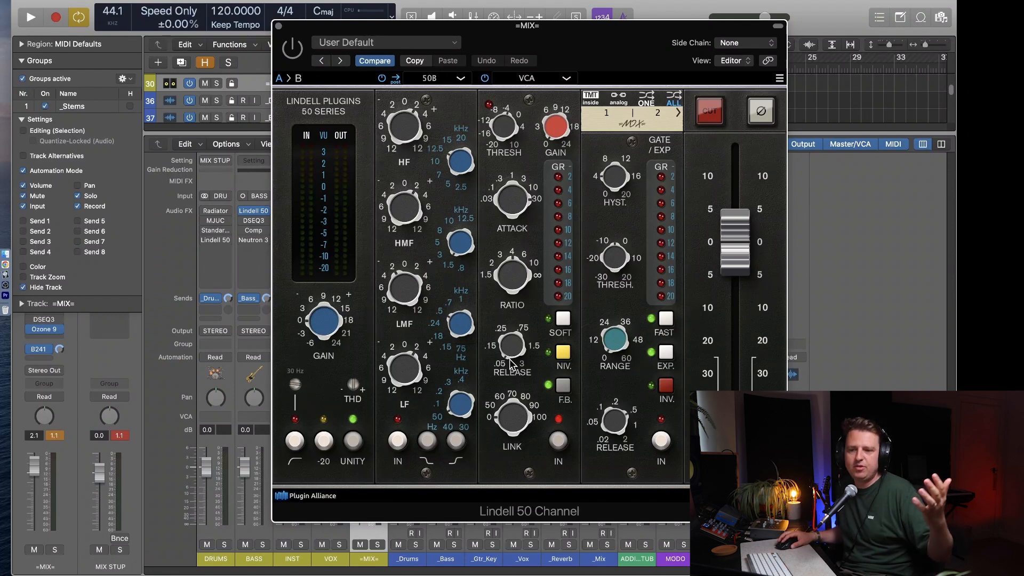
pyautogui.moveTo(422, 329)
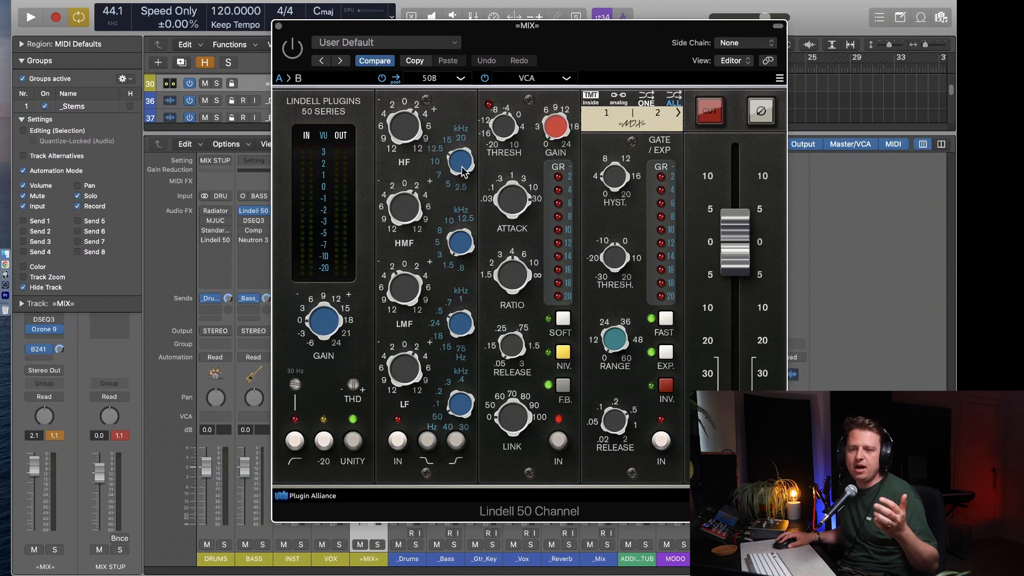
pyautogui.moveTo(440, 244)
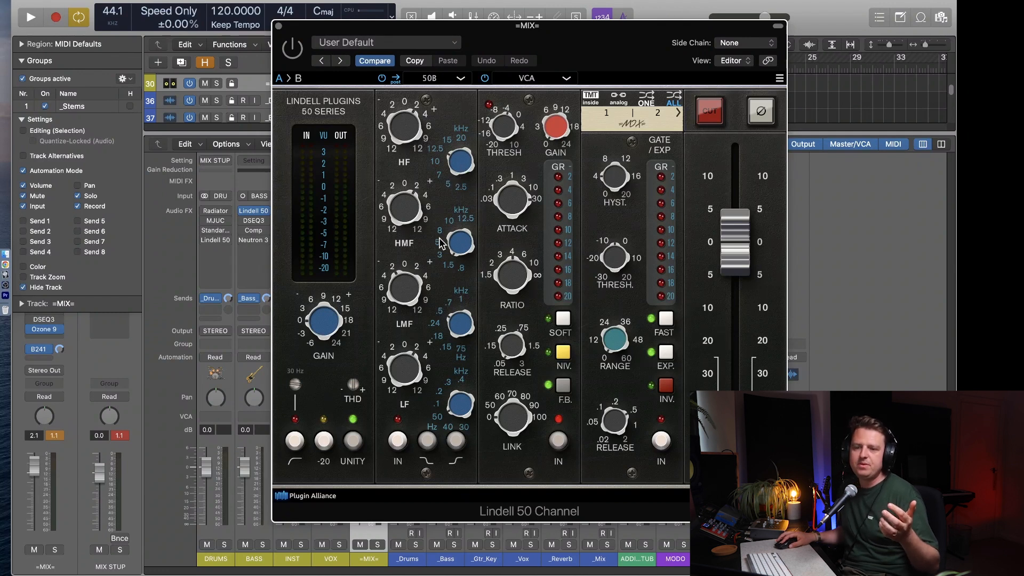
pyautogui.moveTo(455, 307)
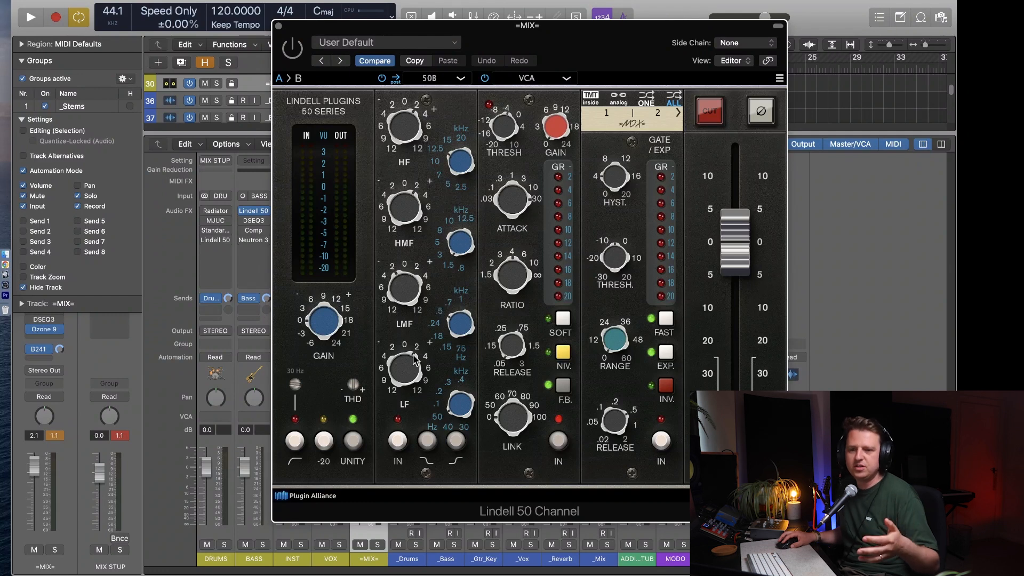
pyautogui.moveTo(412, 385)
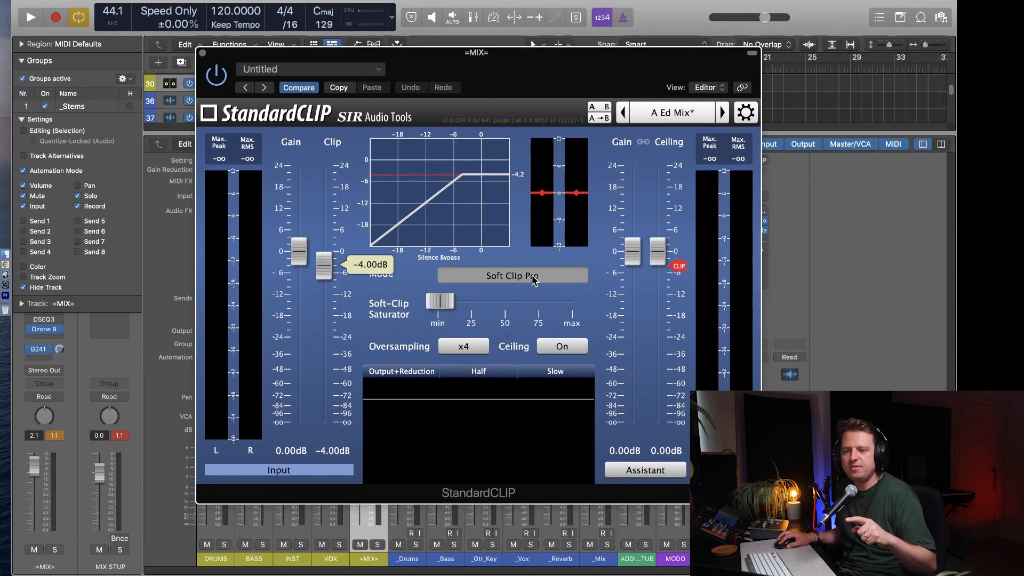
# Set StandardCLIP to Soft Clip Classic mode with soft-clip saturation kept near minimum.
pyautogui.click(512, 275)
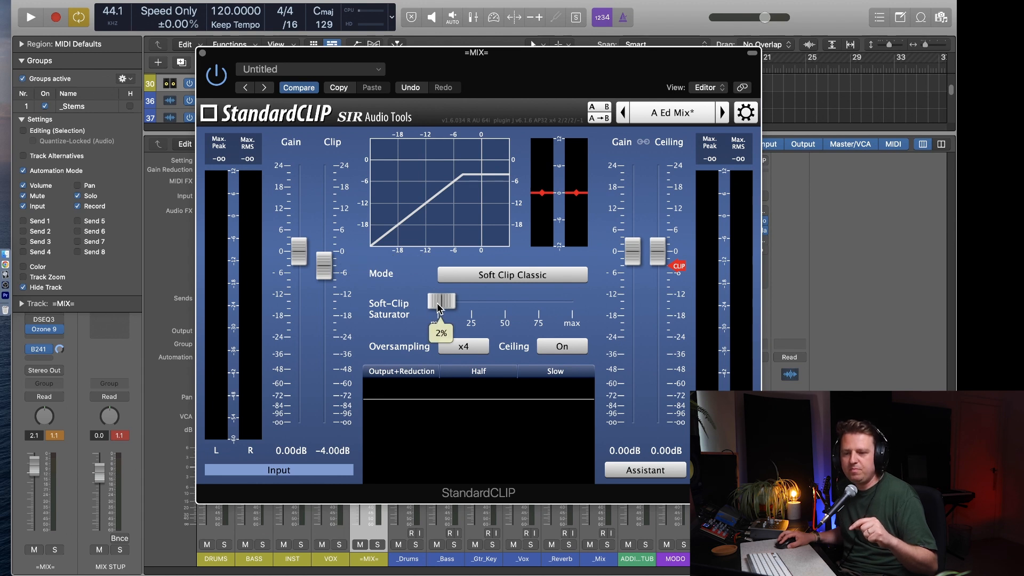
pyautogui.moveTo(441, 301); pyautogui.dragTo(447, 300)
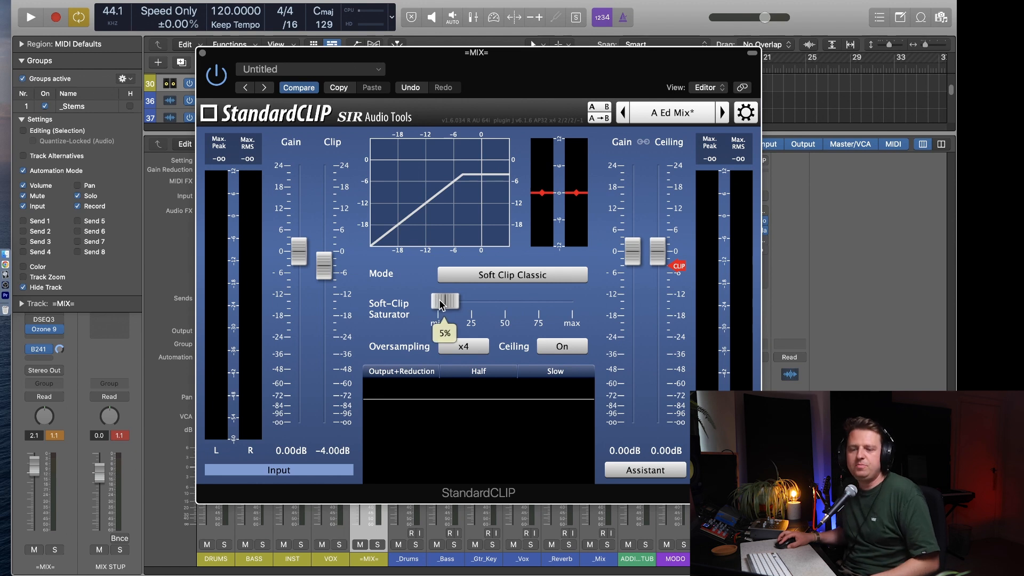
pyautogui.moveTo(444, 302); pyautogui.dragTo(443, 307)
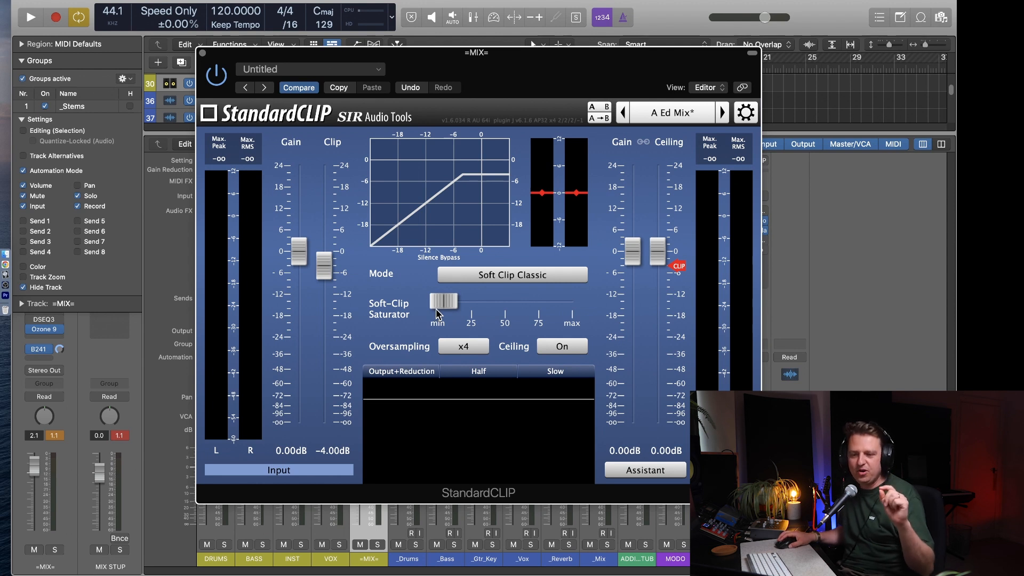
pyautogui.moveTo(526, 151)
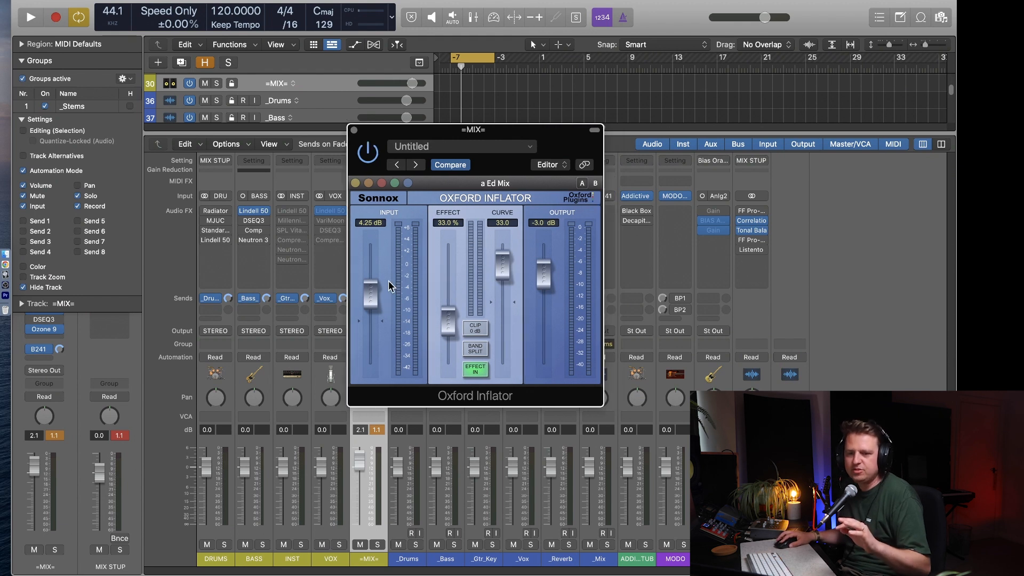
pyautogui.moveTo(484, 305)
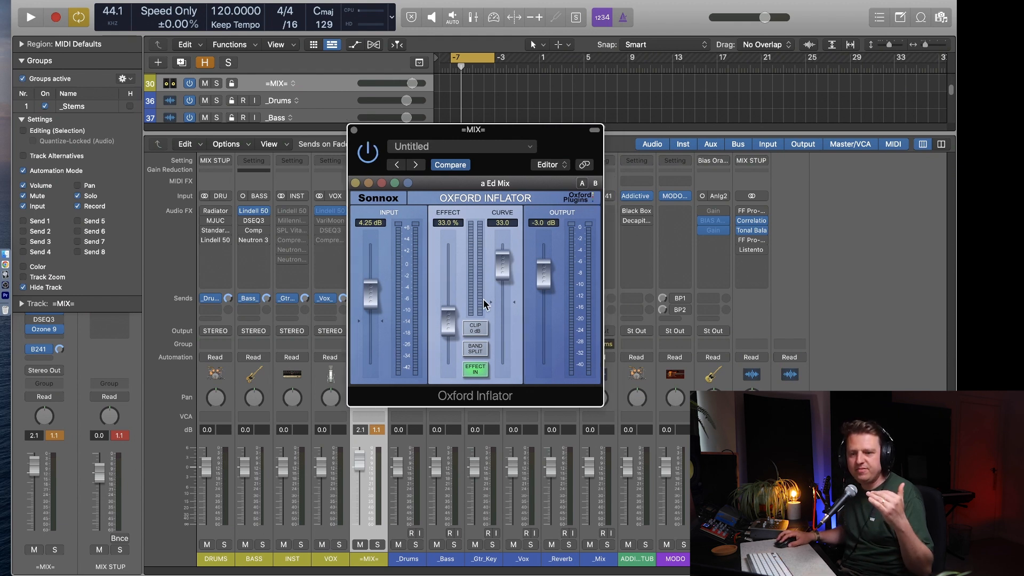
# Enable the Inflator's Clip 0dB and move its window higher over the mixer.
pyautogui.click(476, 327)
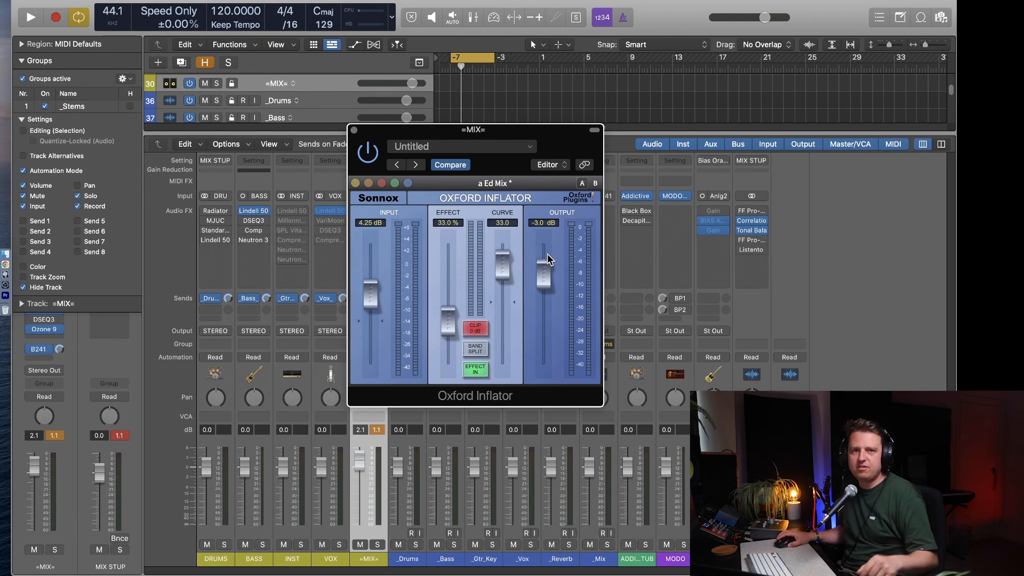
pyautogui.moveTo(545, 150)
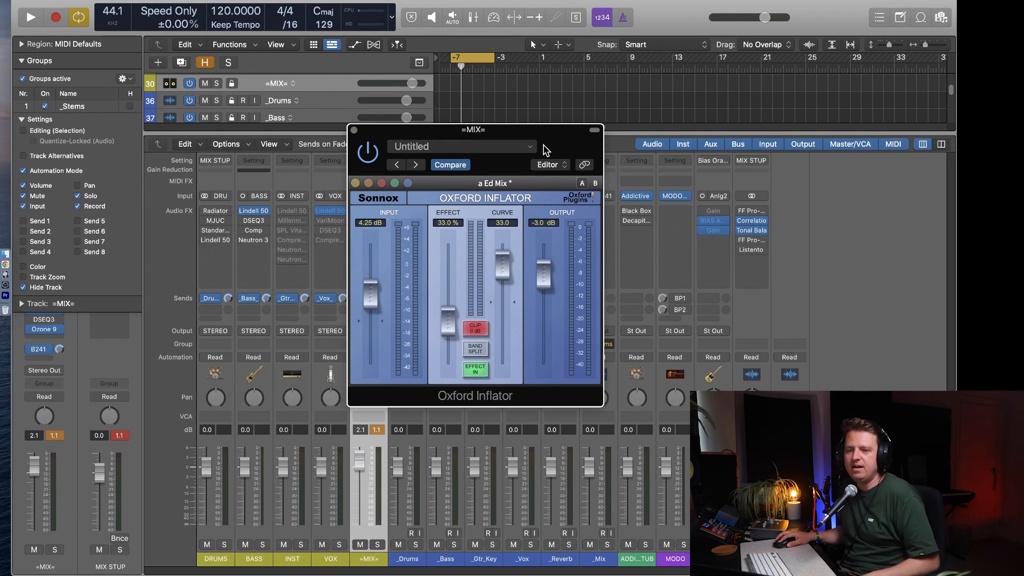
pyautogui.moveTo(472, 129); pyautogui.dragTo(516, 105)
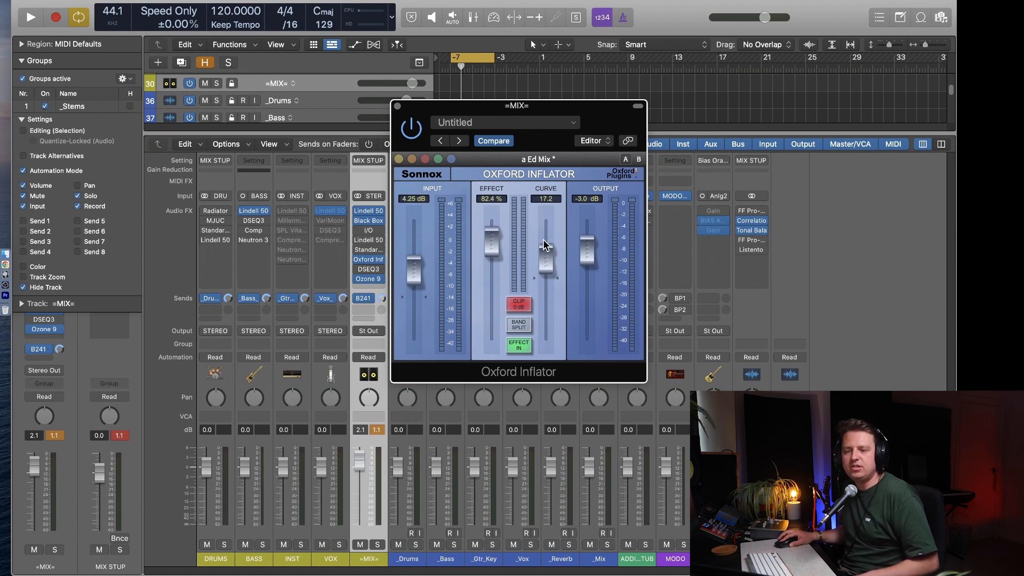
# Settle the Inflator effect at about 31% and the curve at about 16.9.
pyautogui.moveTo(545, 267); pyautogui.dragTo(545, 234)
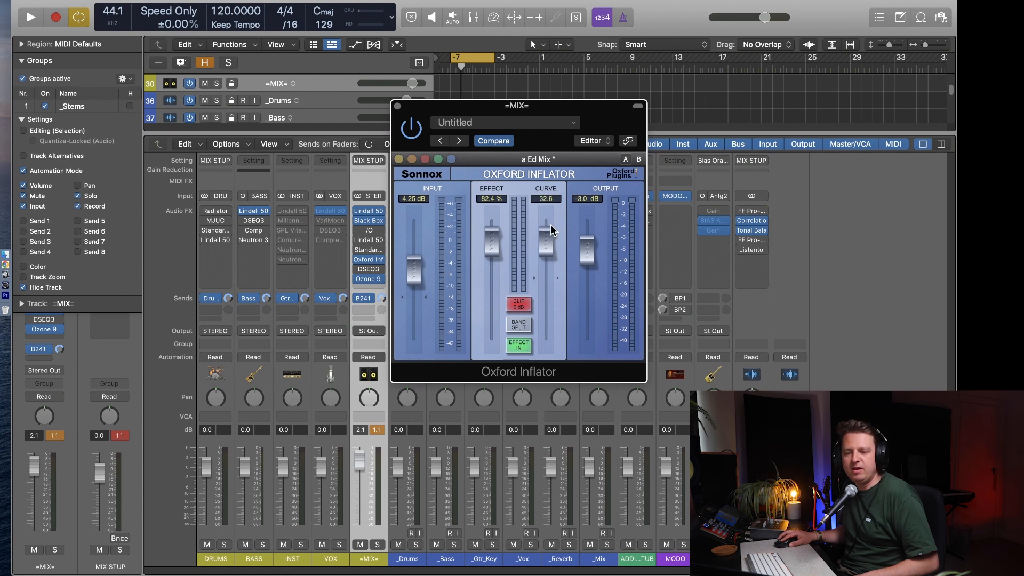
pyautogui.moveTo(544, 229); pyautogui.dragTo(545, 246)
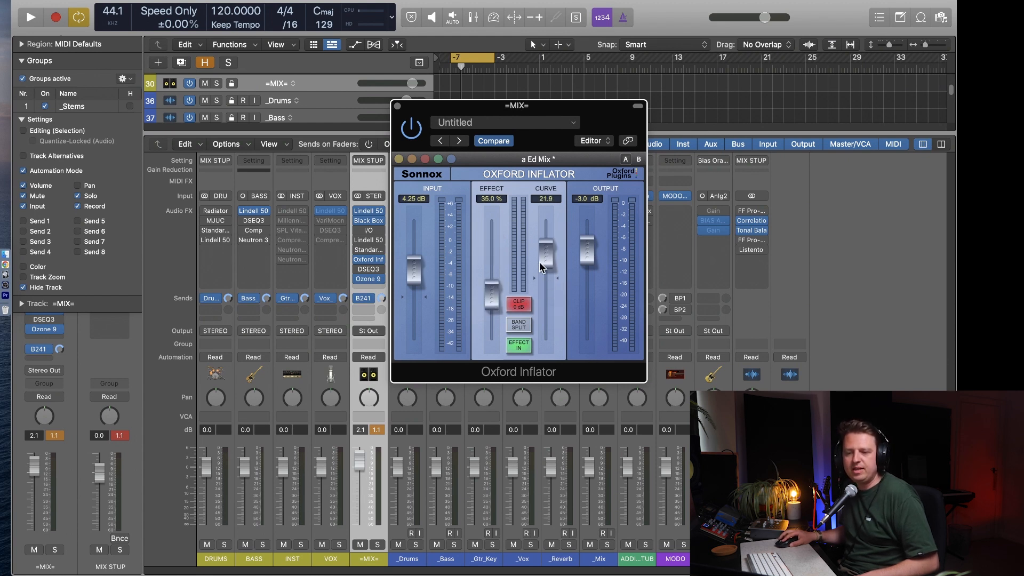
pyautogui.moveTo(545, 258); pyautogui.dragTo(545, 242)
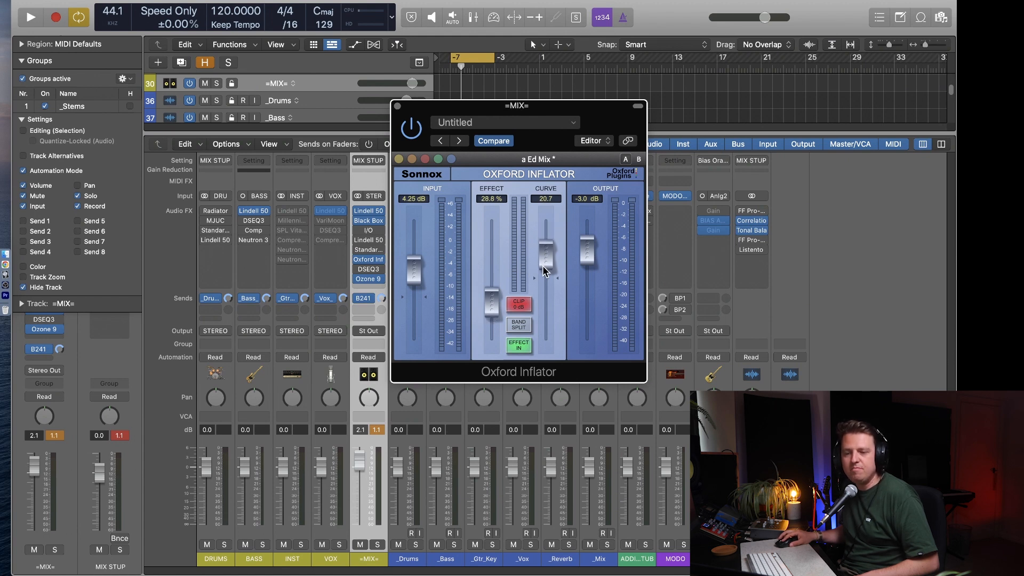
pyautogui.moveTo(544, 249); pyautogui.dragTo(544, 262)
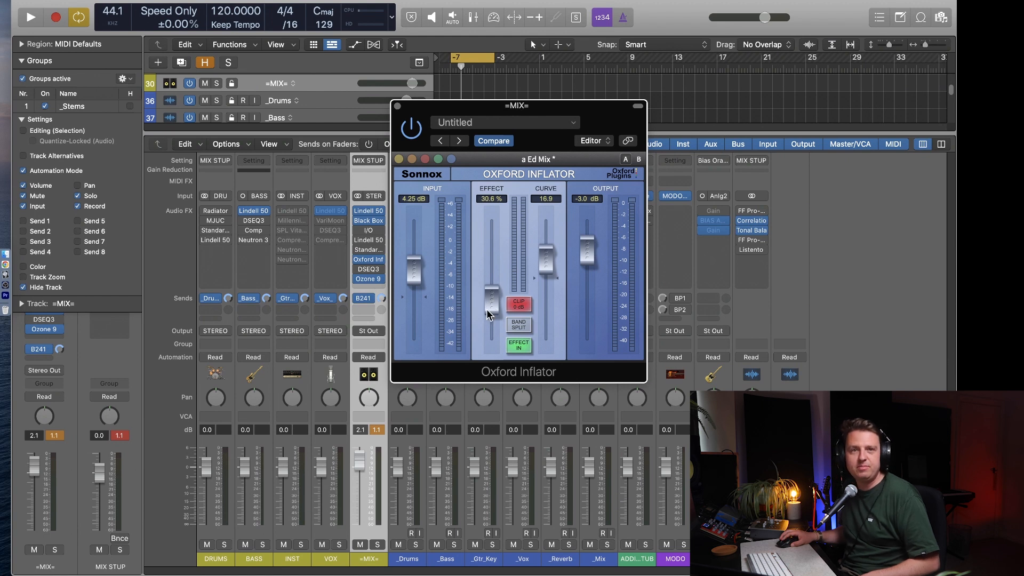
pyautogui.moveTo(539, 197)
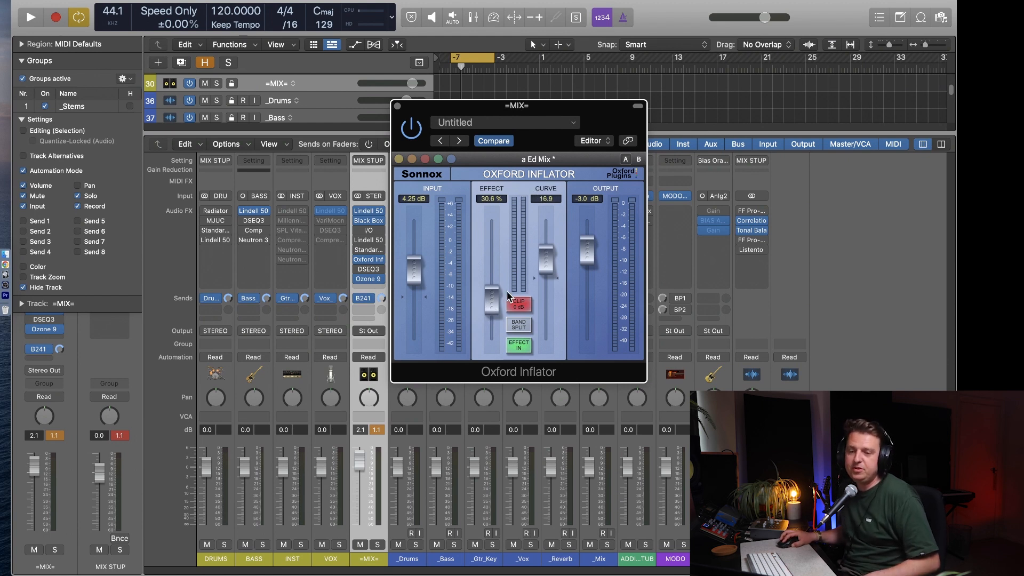
pyautogui.moveTo(490, 298); pyautogui.dragTo(490, 326)
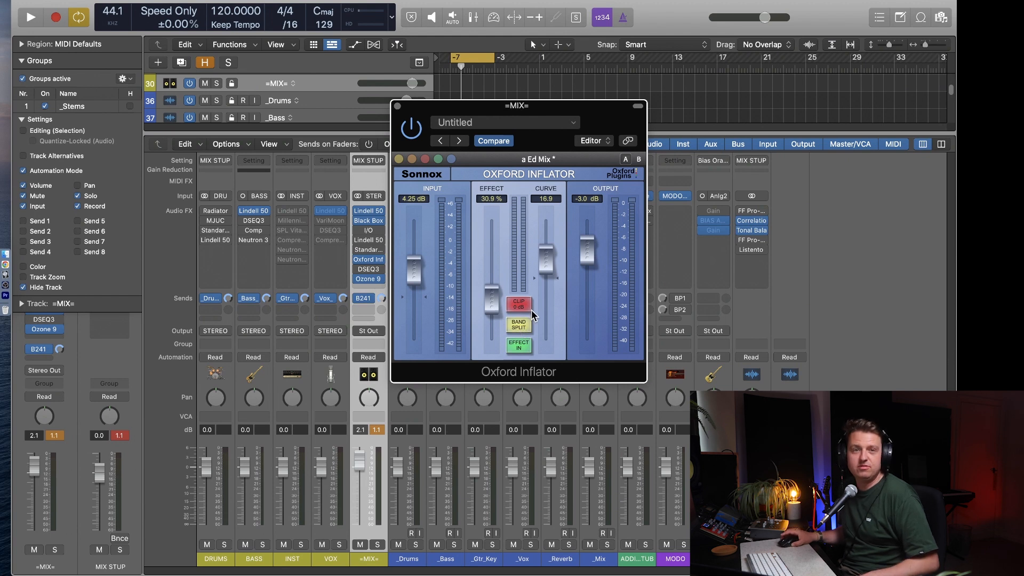
pyautogui.moveTo(621, 121)
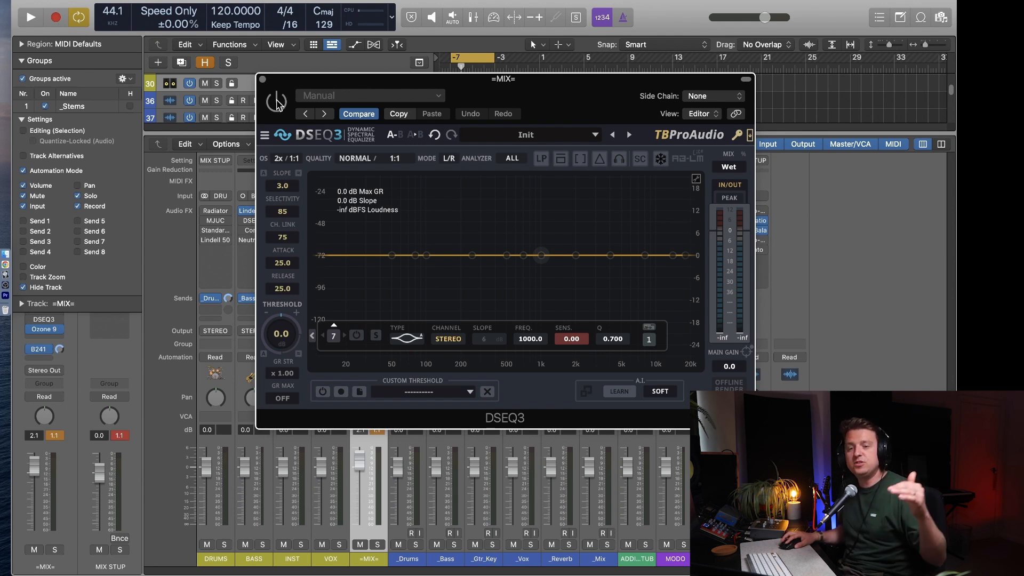
pyautogui.moveTo(278, 108)
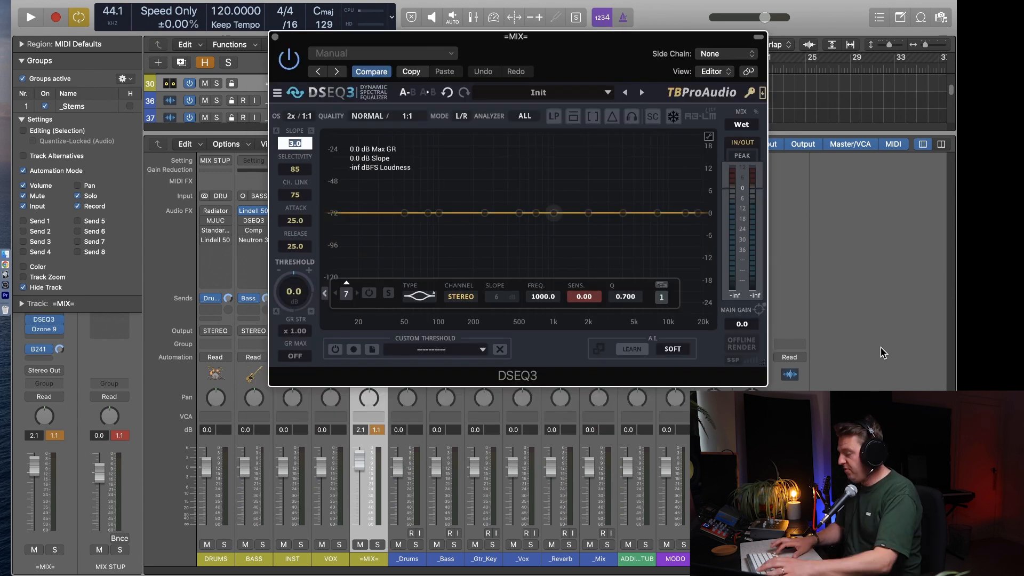
# Move the DSEQ3 band to about 3.6 kHz with sensitivity pulled down to -11.68.
pyautogui.click(294, 143)
pyautogui.write('3.5')
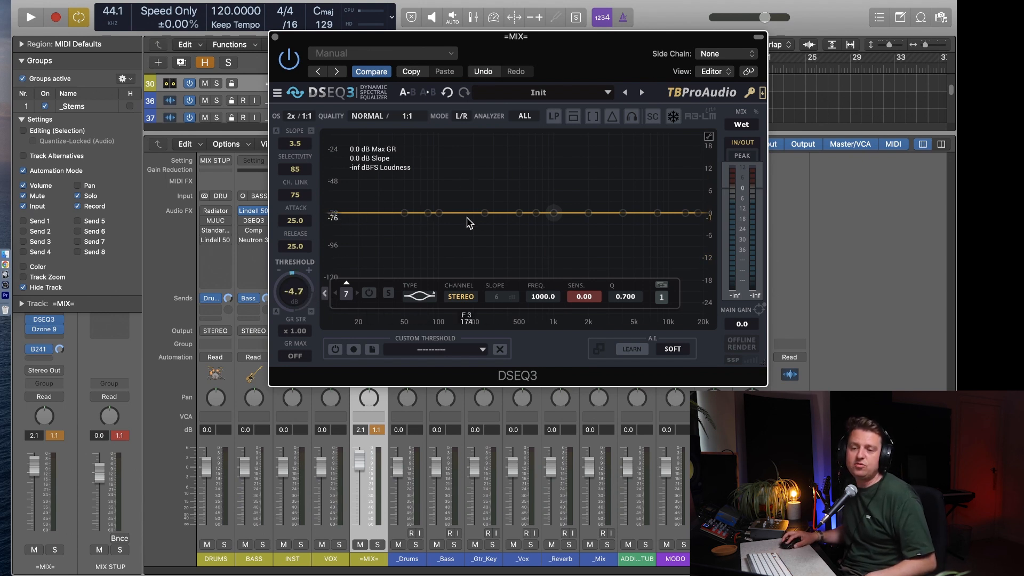
pyautogui.moveTo(554, 212); pyautogui.dragTo(554, 200)
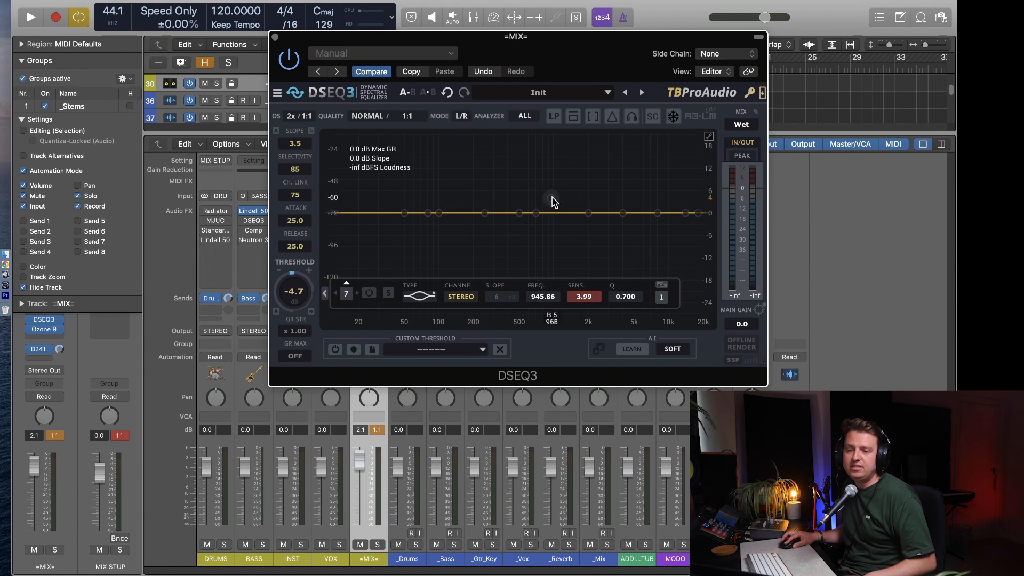
pyautogui.moveTo(551, 212); pyautogui.dragTo(571, 209)
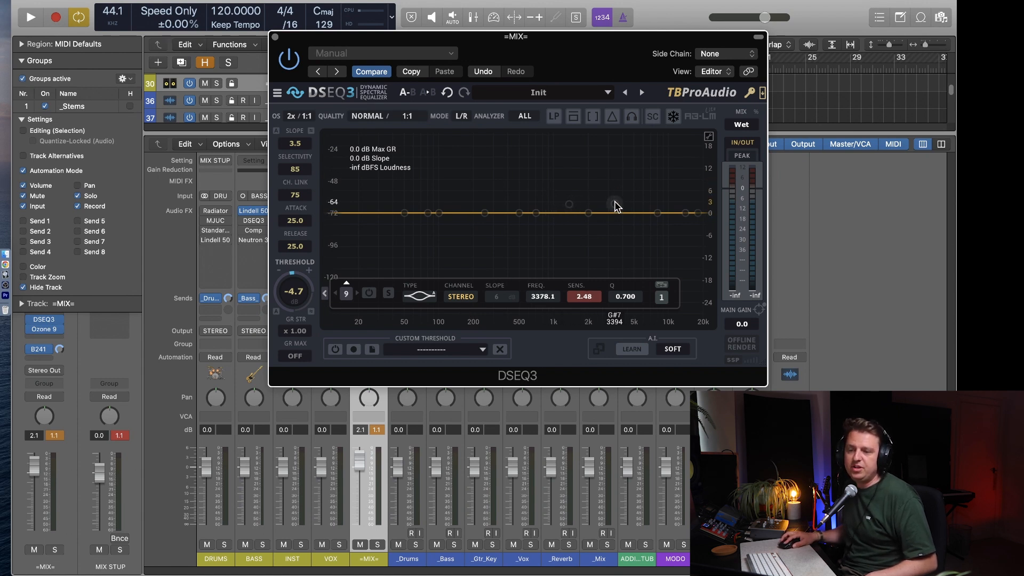
pyautogui.moveTo(615, 204); pyautogui.dragTo(618, 256)
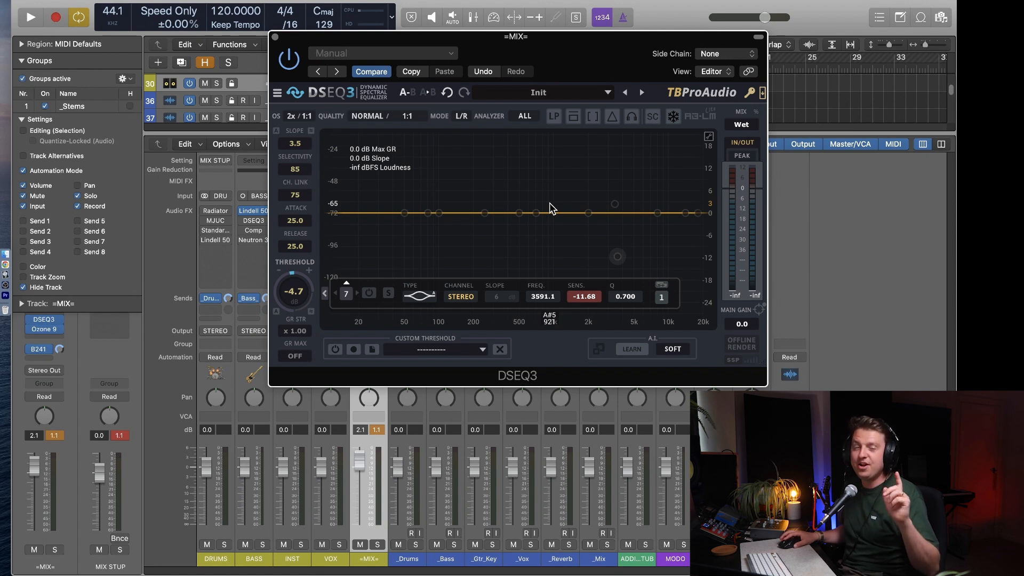
pyautogui.moveTo(538, 48)
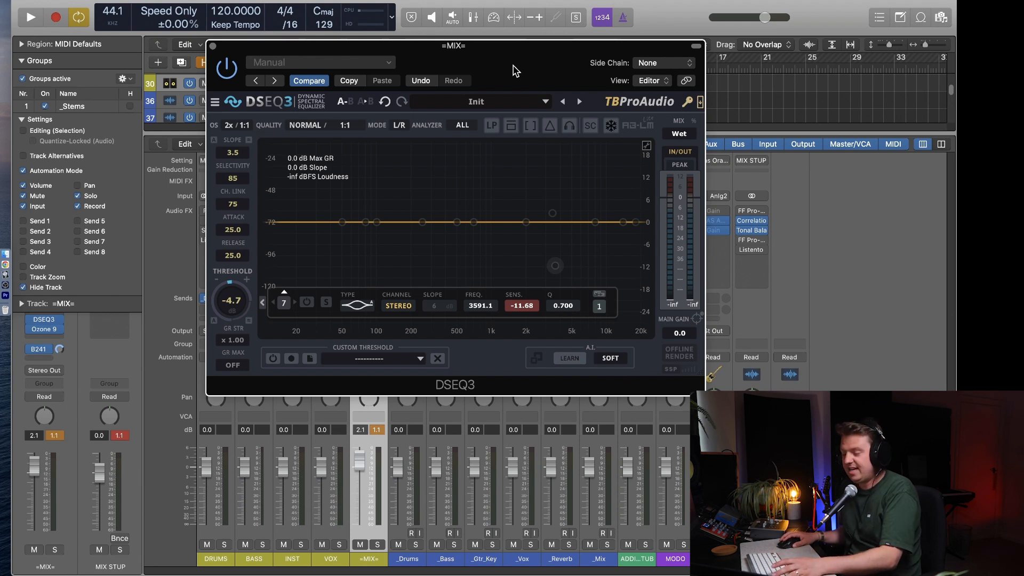
pyautogui.click(694, 45)
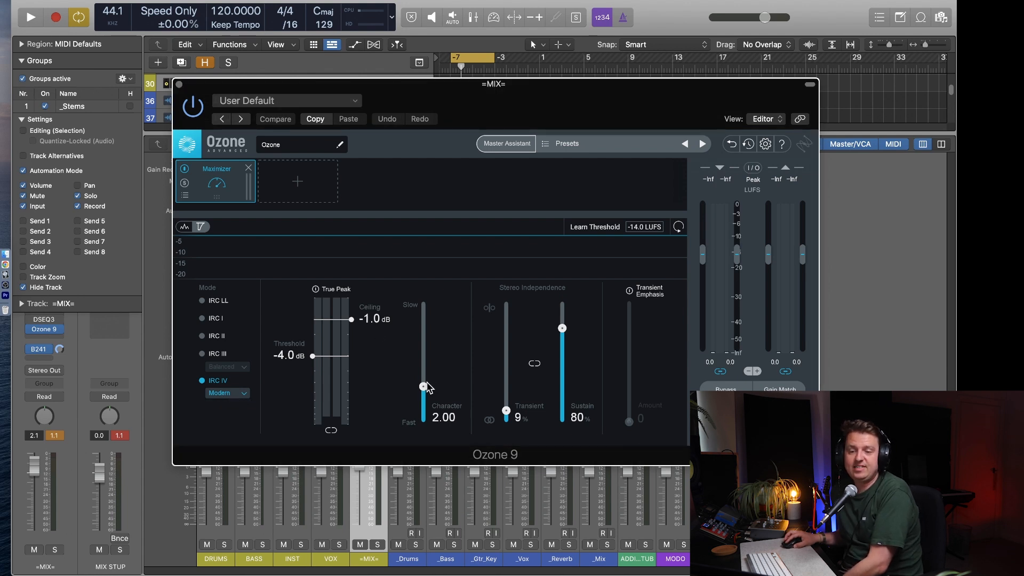
# Set the Ozone 9 Maximizer character to 1.25.
pyautogui.moveTo(424, 385); pyautogui.dragTo(423, 357)
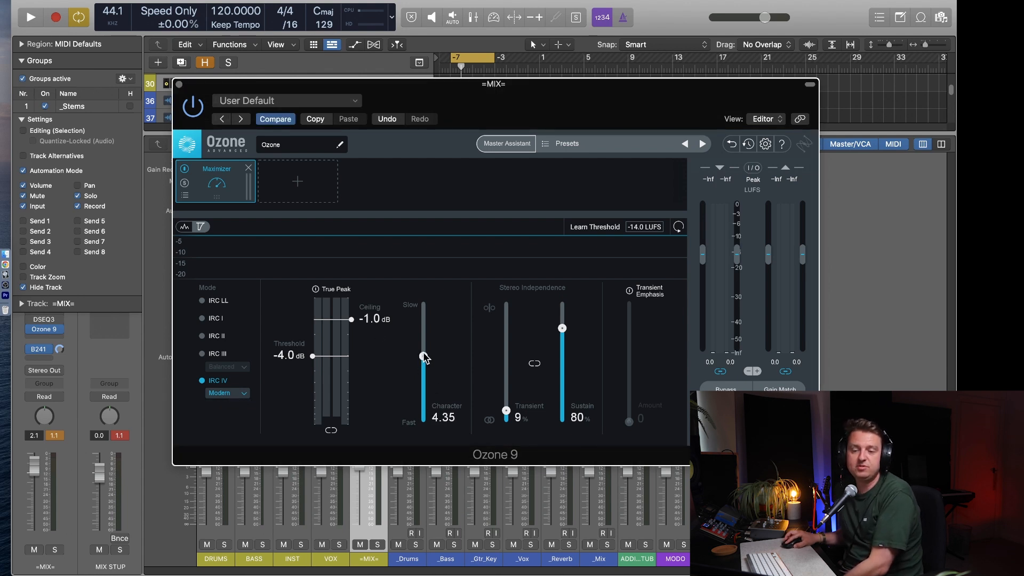
pyautogui.moveTo(423, 356); pyautogui.dragTo(424, 397)
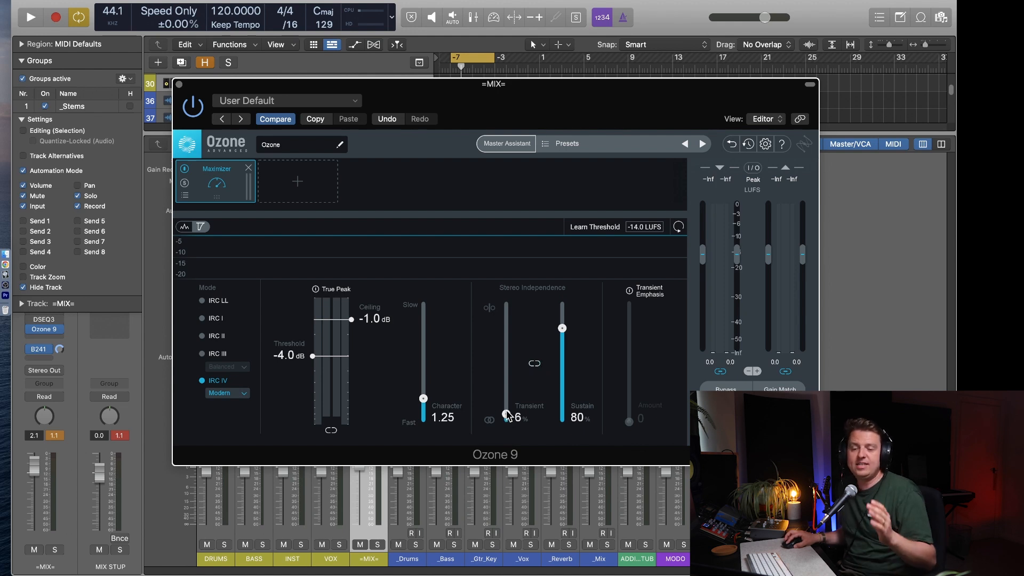
pyautogui.moveTo(506, 416)
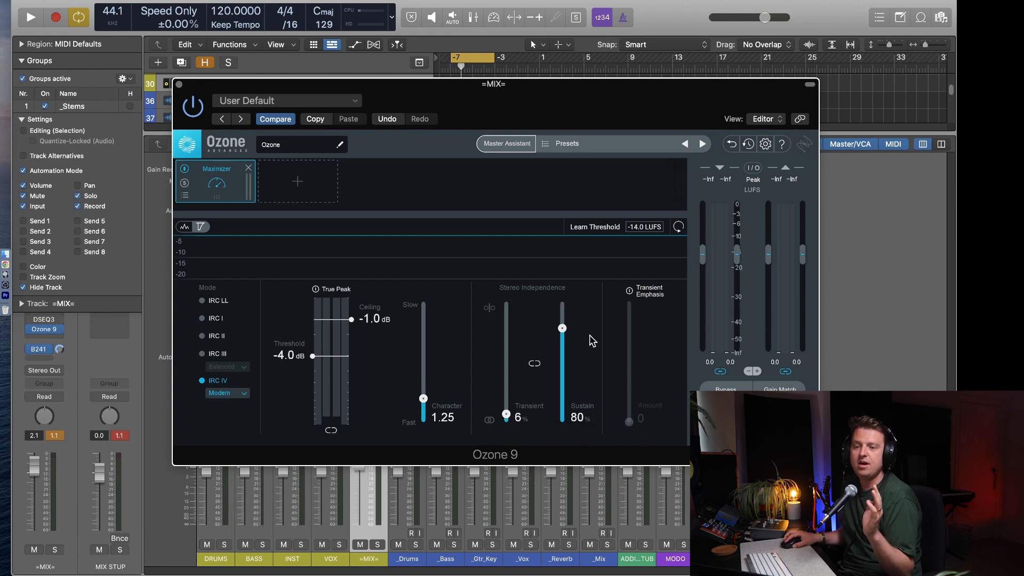
pyautogui.moveTo(572, 340)
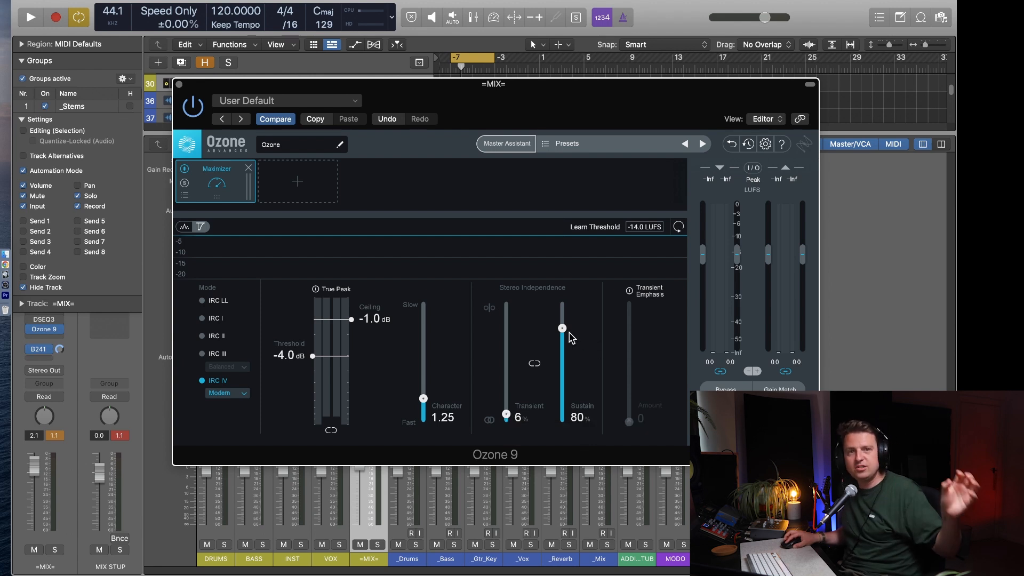
# Demonstrate sustain low, then bring it up to about 91% with transient at 6%.
pyautogui.moveTo(562, 327); pyautogui.dragTo(562, 326)
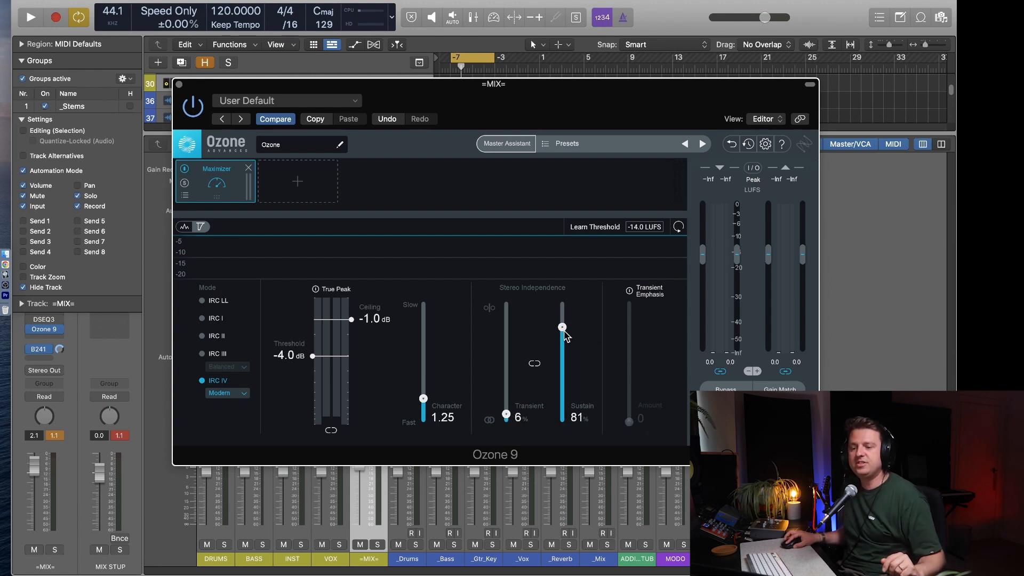
pyautogui.moveTo(562, 327); pyautogui.dragTo(562, 320)
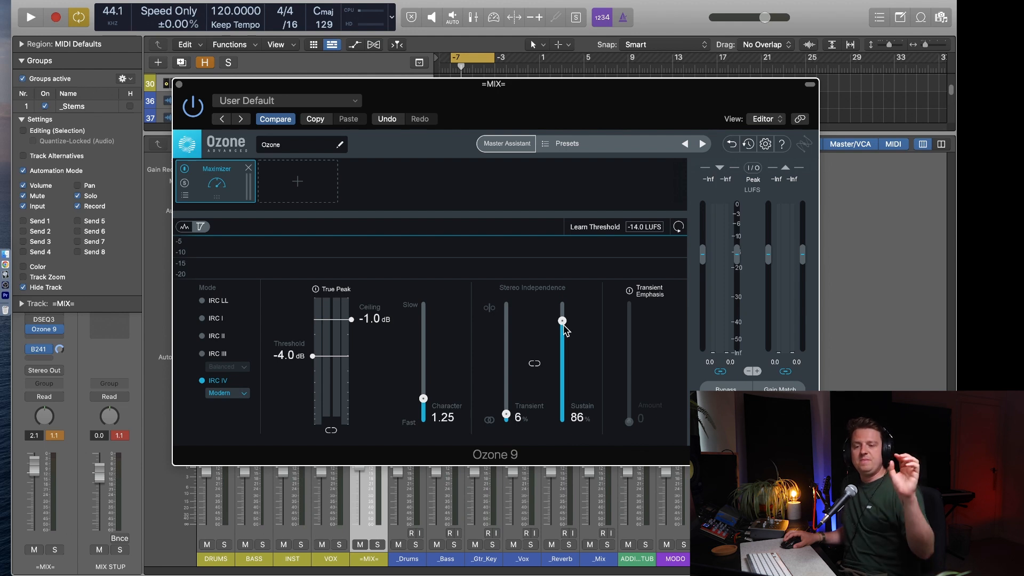
pyautogui.moveTo(583, 333)
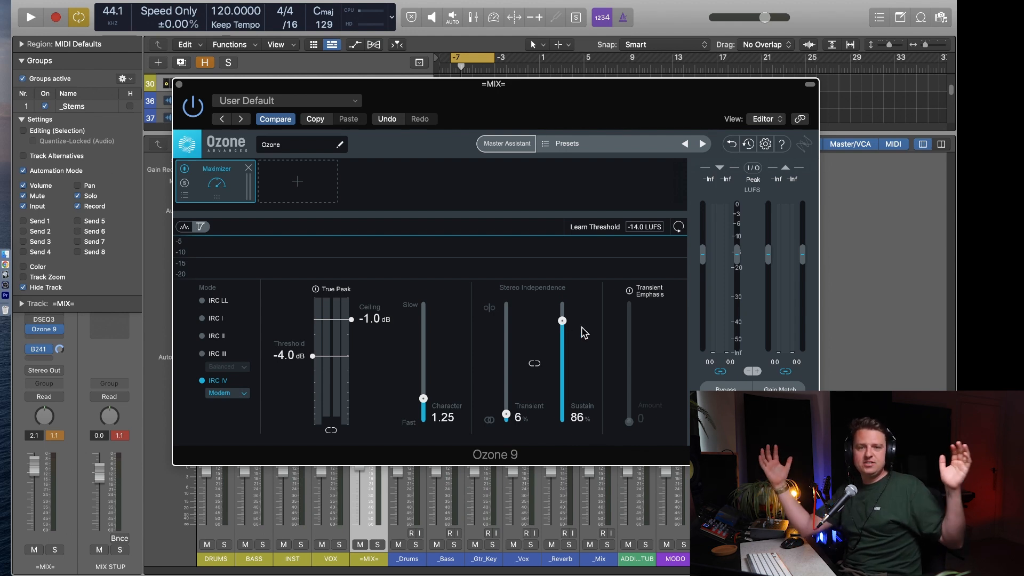
pyautogui.moveTo(580, 333)
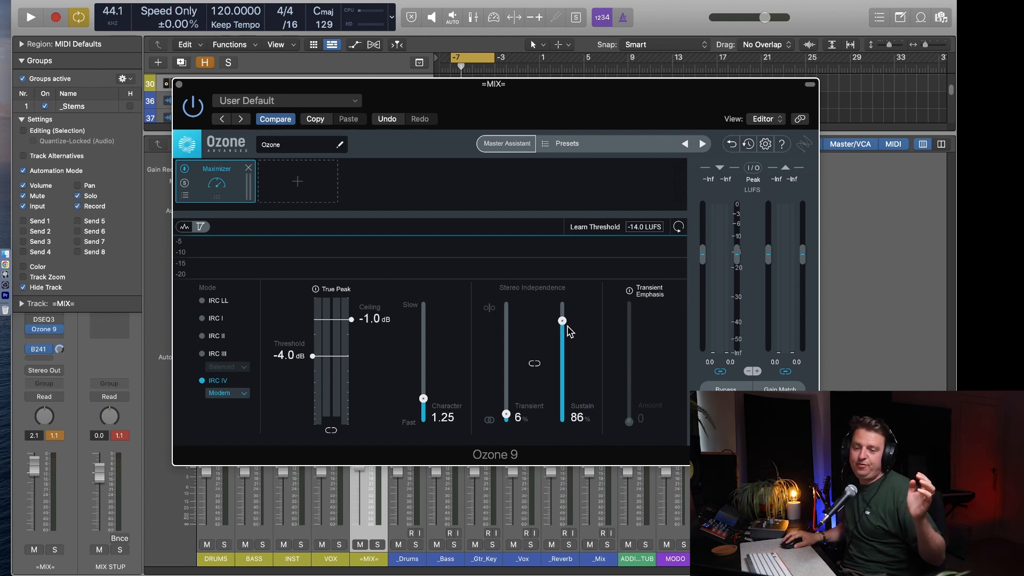
pyautogui.moveTo(562, 320); pyautogui.dragTo(562, 417)
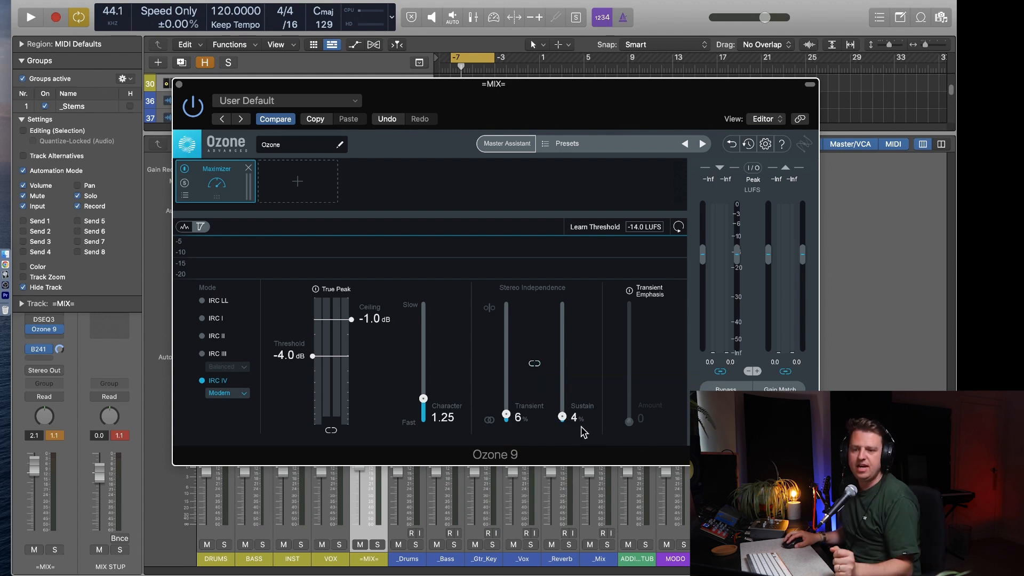
pyautogui.moveTo(561, 417); pyautogui.dragTo(561, 315)
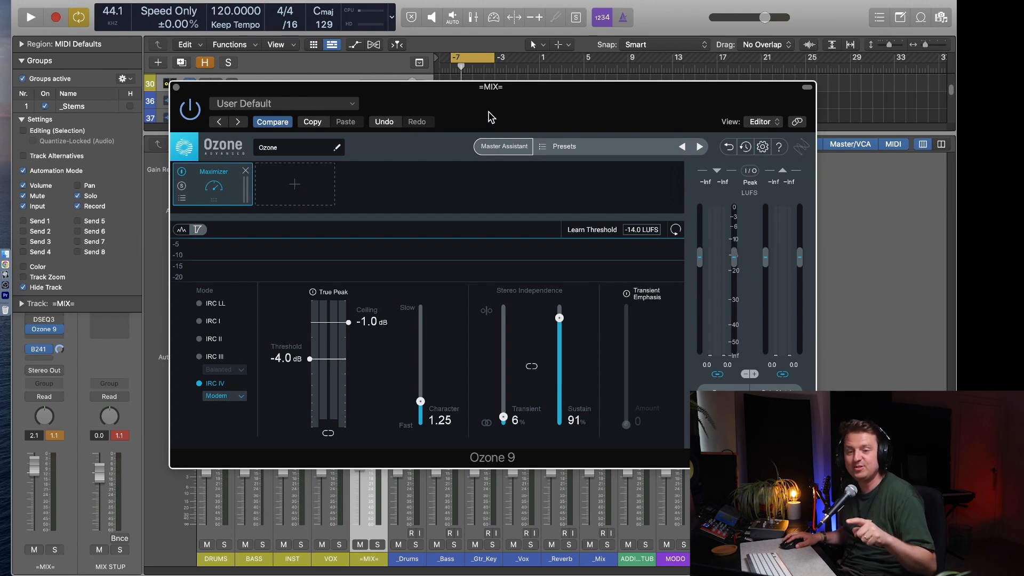
pyautogui.moveTo(493, 112)
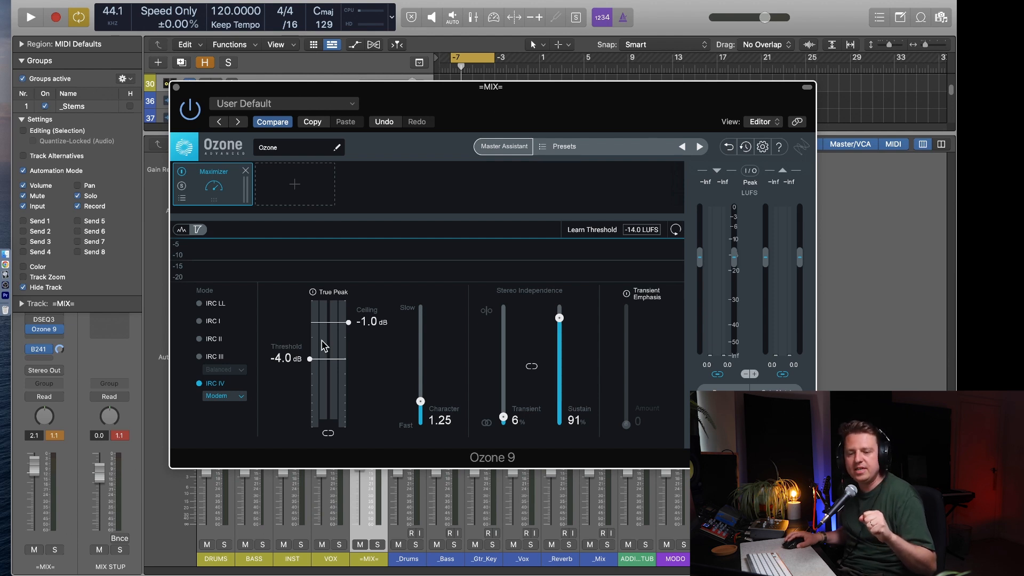
pyautogui.moveTo(341, 308)
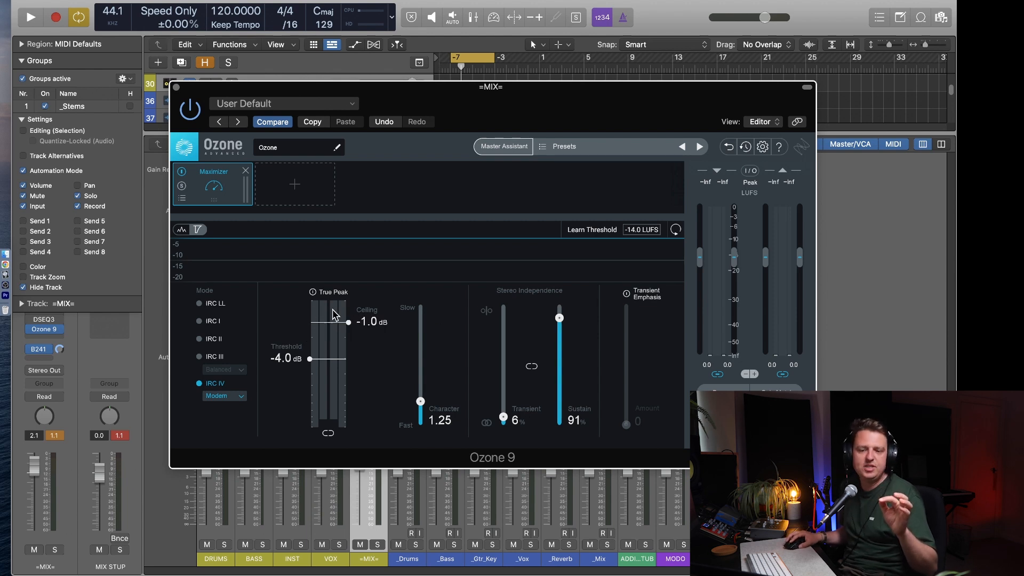
pyautogui.moveTo(321, 342)
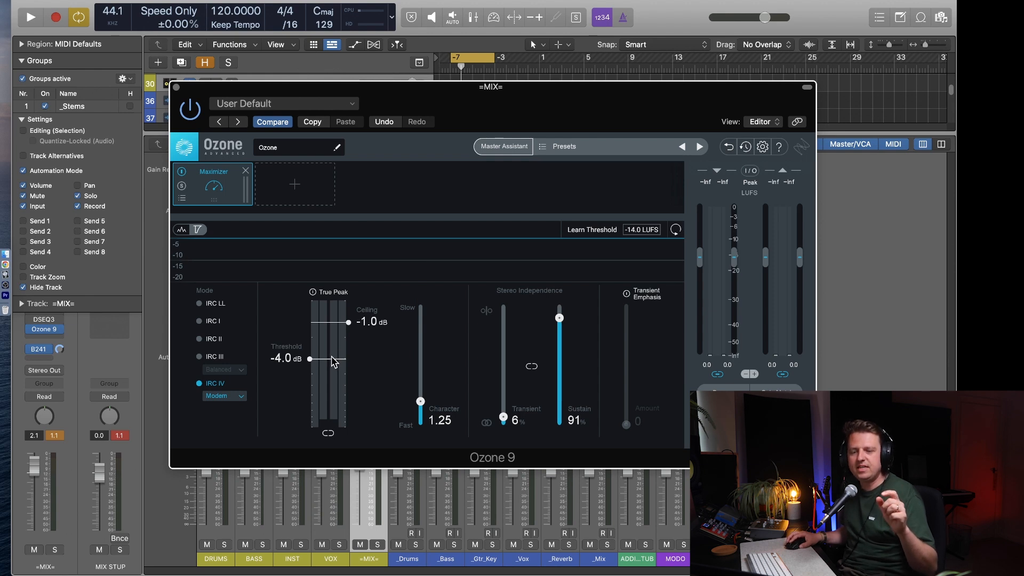
# Lower the Ozone 9 Maximizer threshold from -4.0 dB to -6.0 dB.
pyautogui.moveTo(333, 359); pyautogui.dragTo(328, 376)
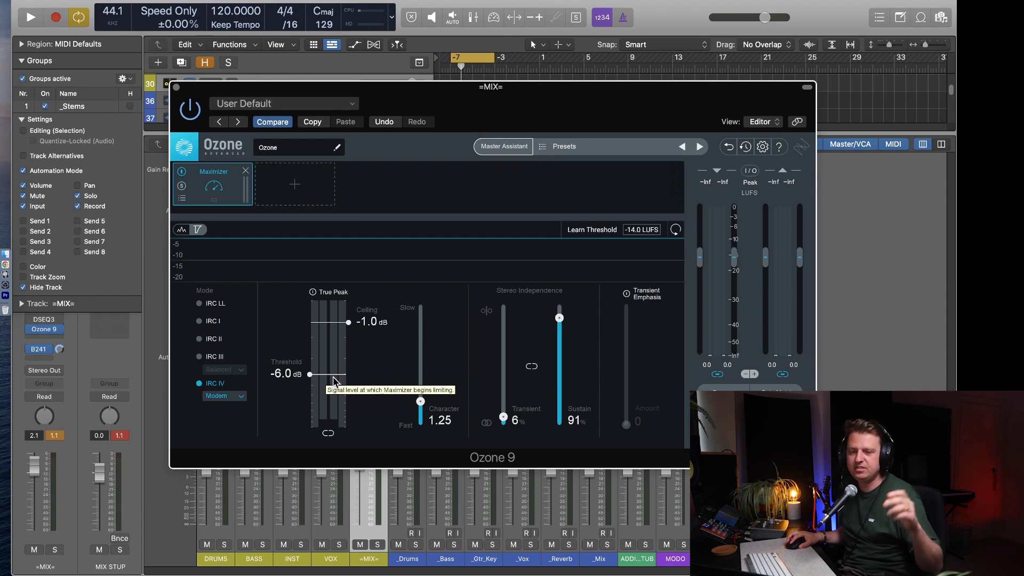
pyautogui.moveTo(343, 369)
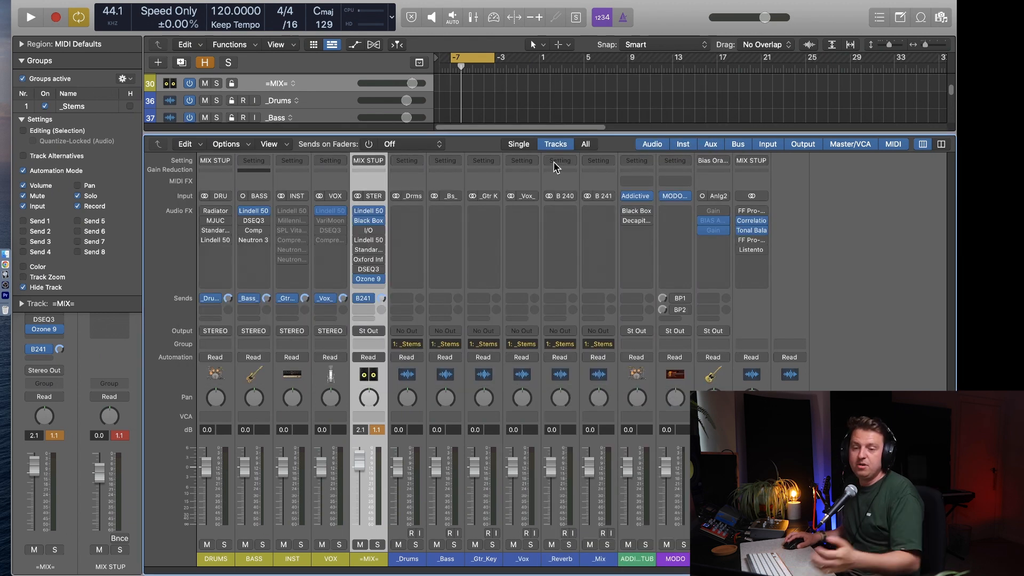
pyautogui.moveTo(430, 228)
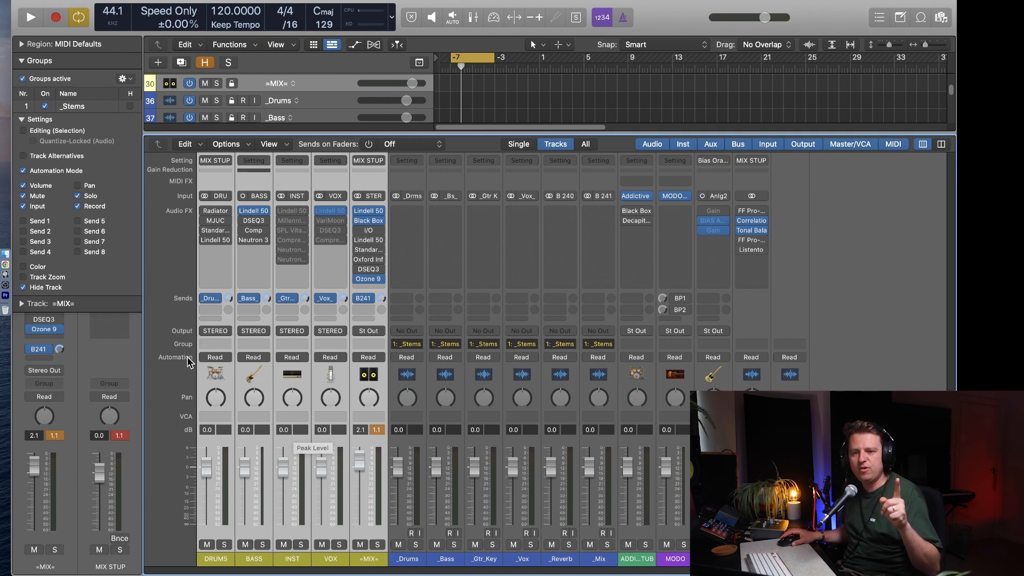
pyautogui.moveTo(290, 395)
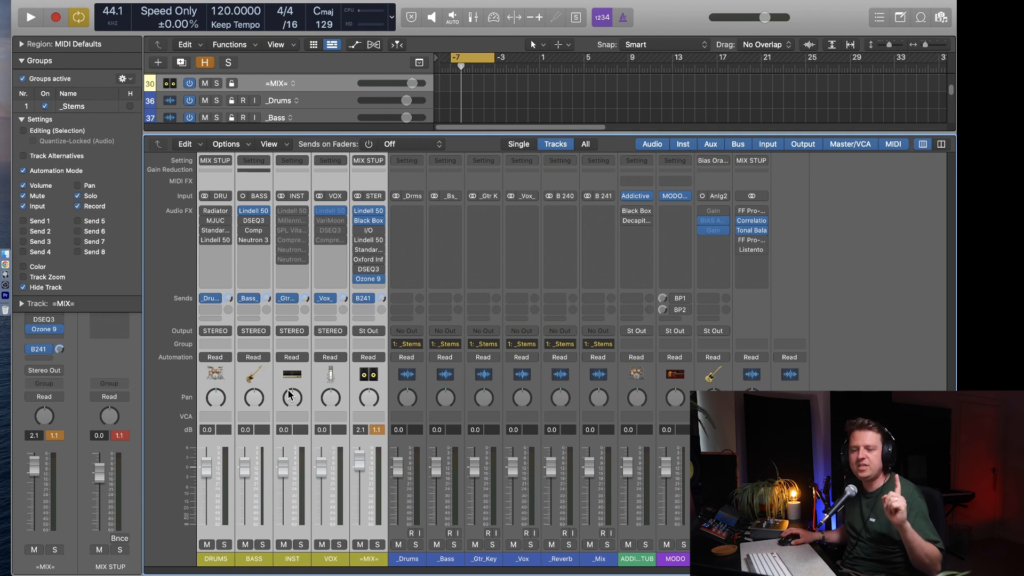
pyautogui.moveTo(291, 397)
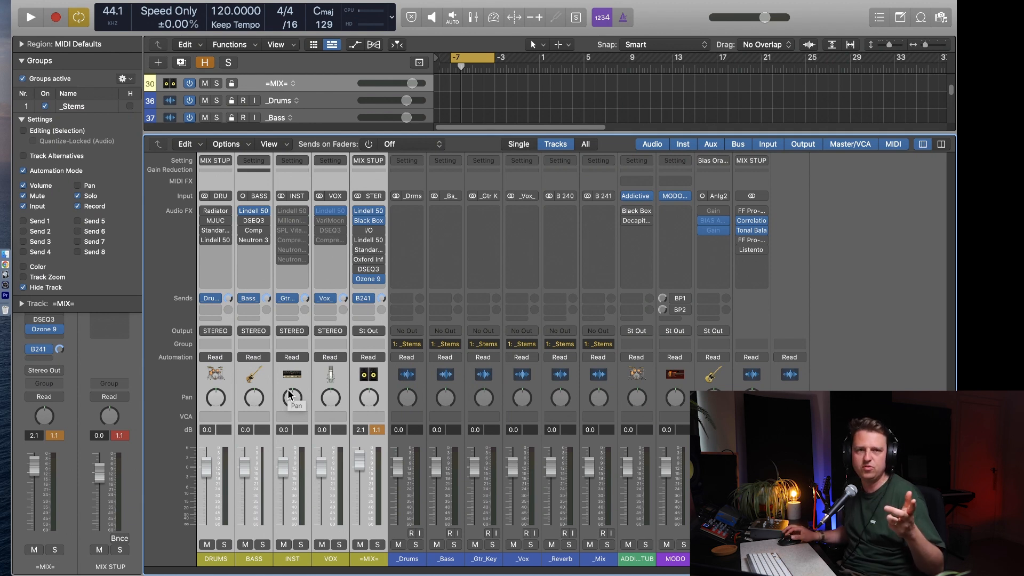
pyautogui.moveTo(450, 452)
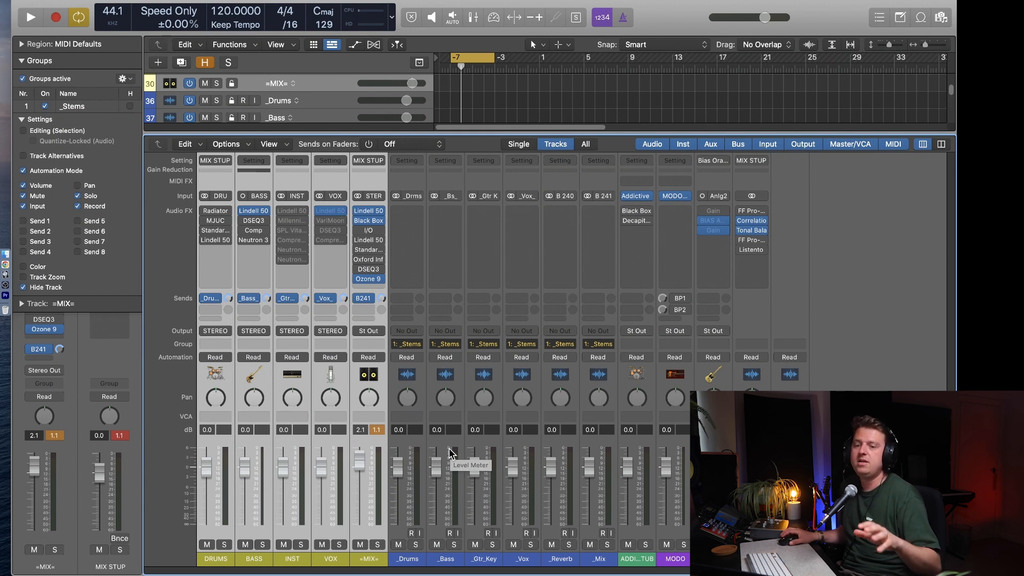
pyautogui.moveTo(230, 313)
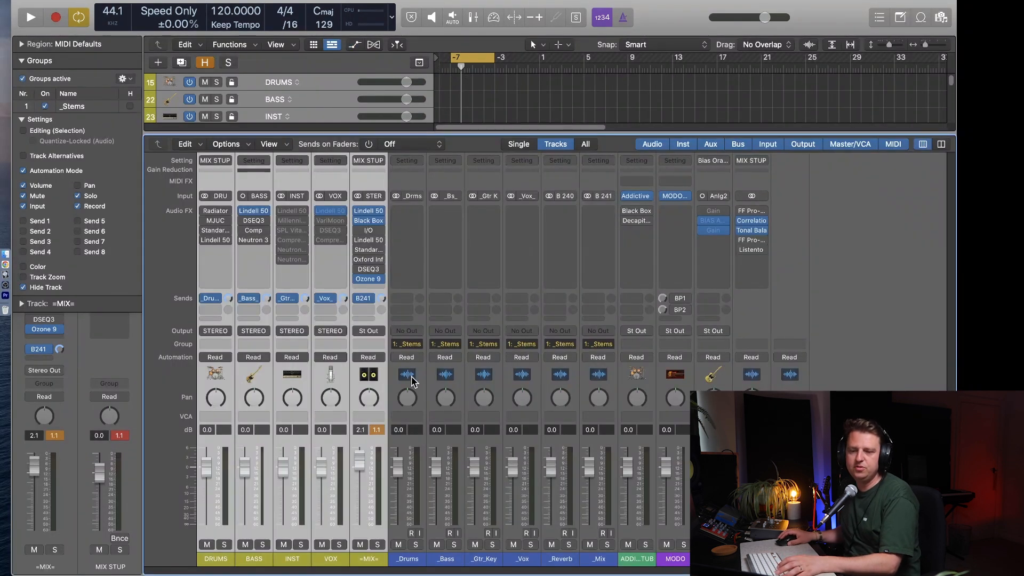
pyautogui.moveTo(406, 539)
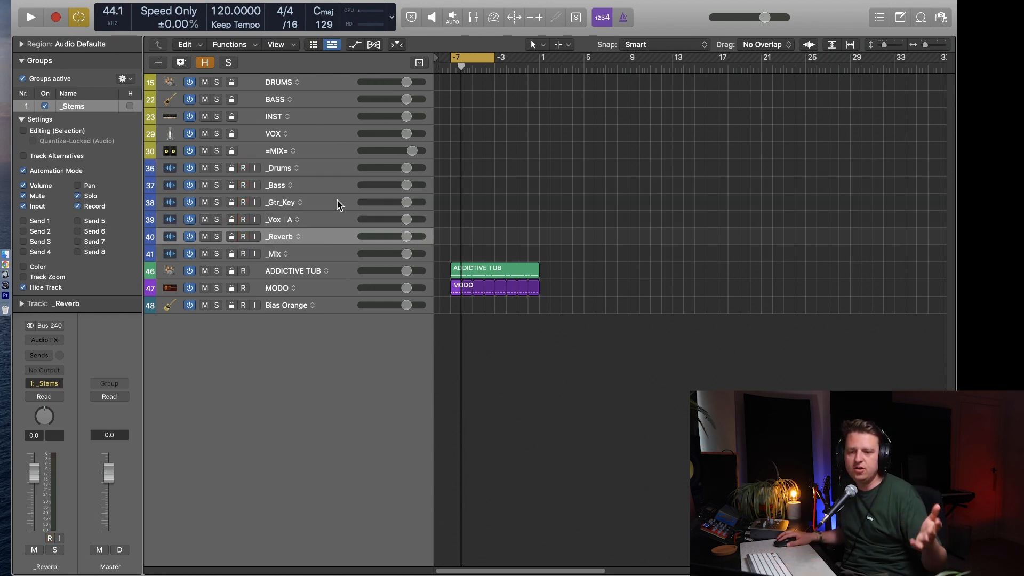
# Add a new track with the same settings as _Mix below it.
pyautogui.click(274, 254)
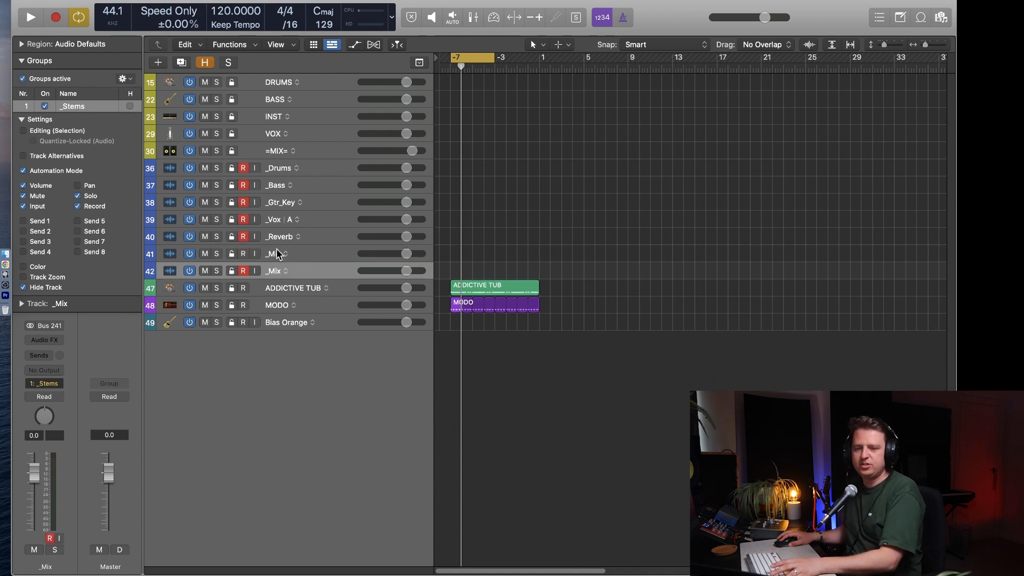
# Rename the new track to '_Instrumental' and re-arm the stem tracks for recording.
pyautogui.doubleClick(274, 270)
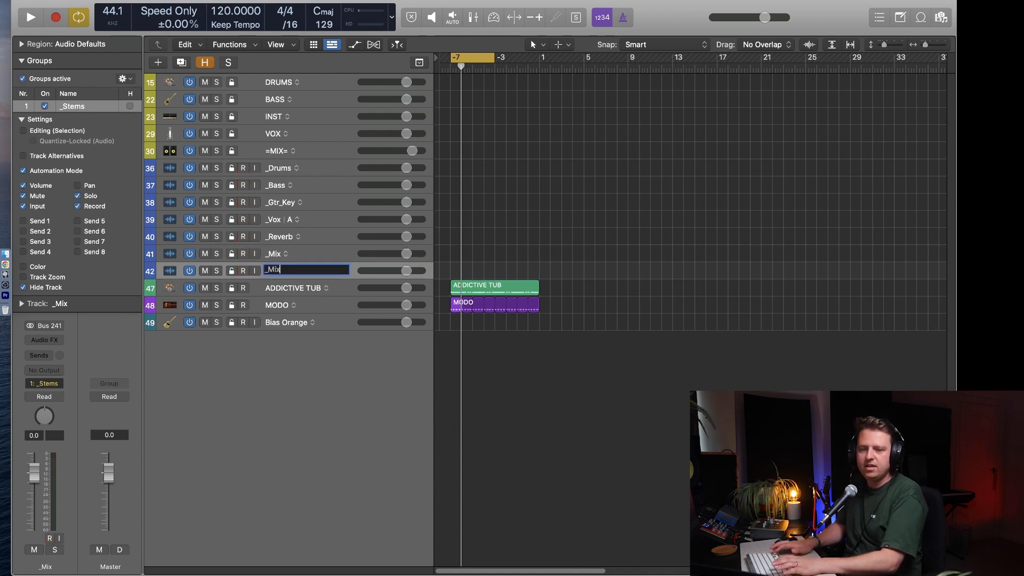
pyautogui.write('_Instrumenta;')
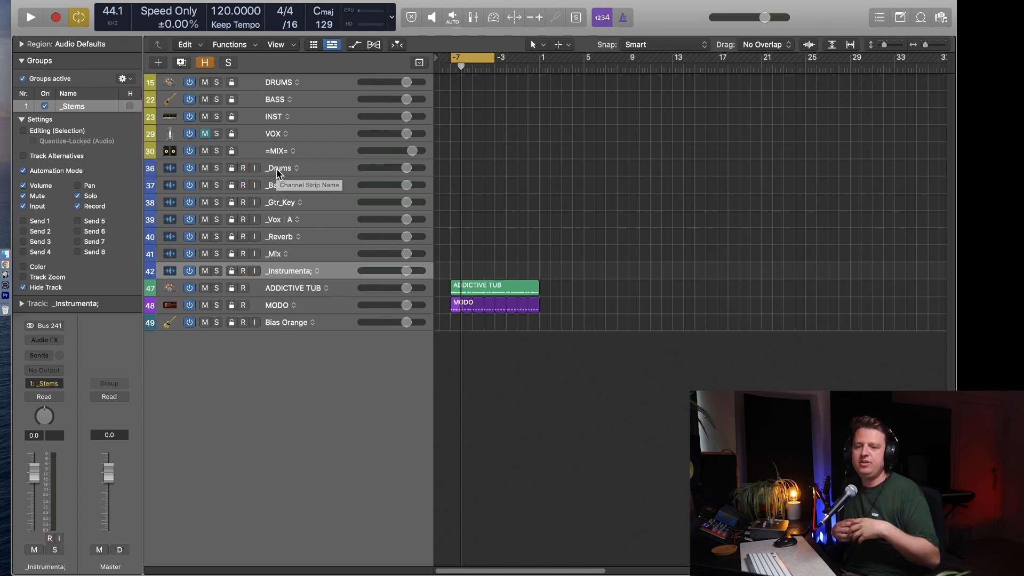
pyautogui.click(242, 167)
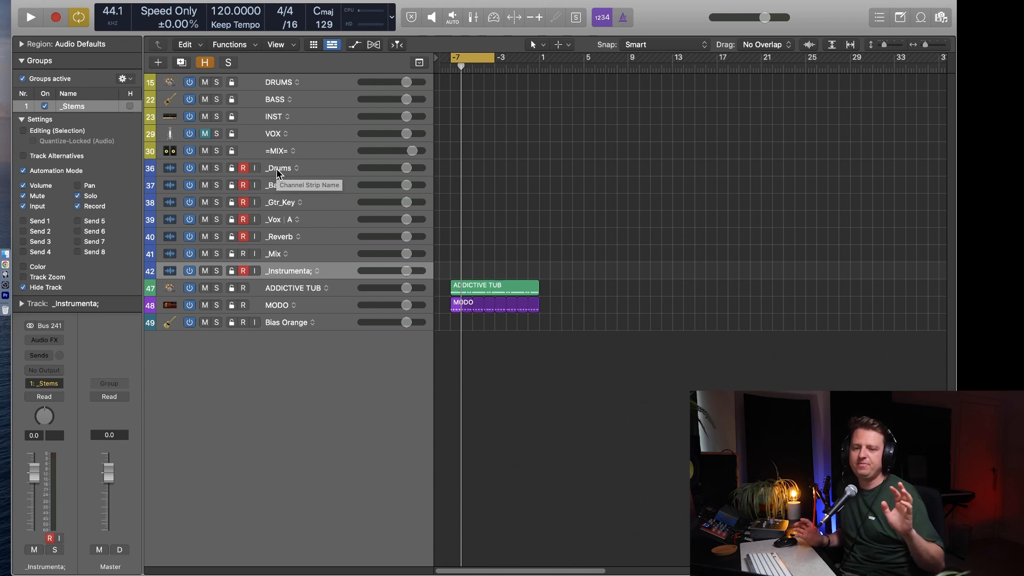